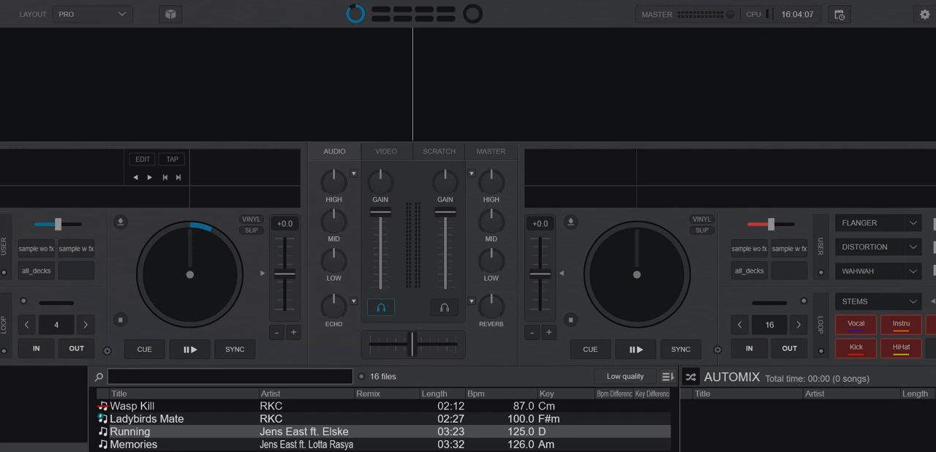
mouse_move(424, 319)
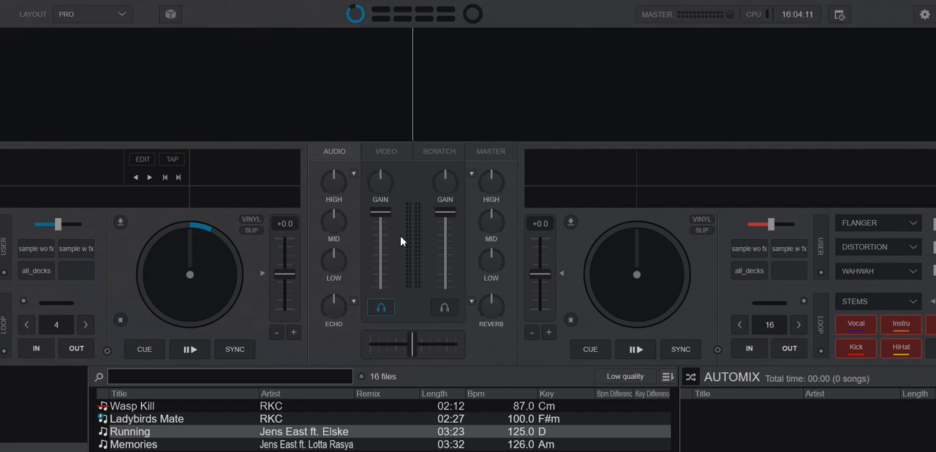
mouse_move(381, 182)
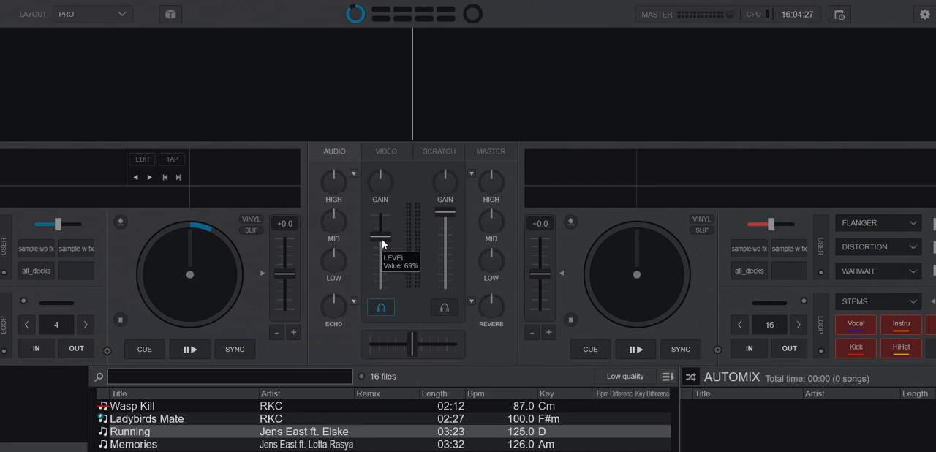
Step: Restore the left deck's volume fader to full and recentre the crossfader
left_click_drag(381, 241, 380, 219)
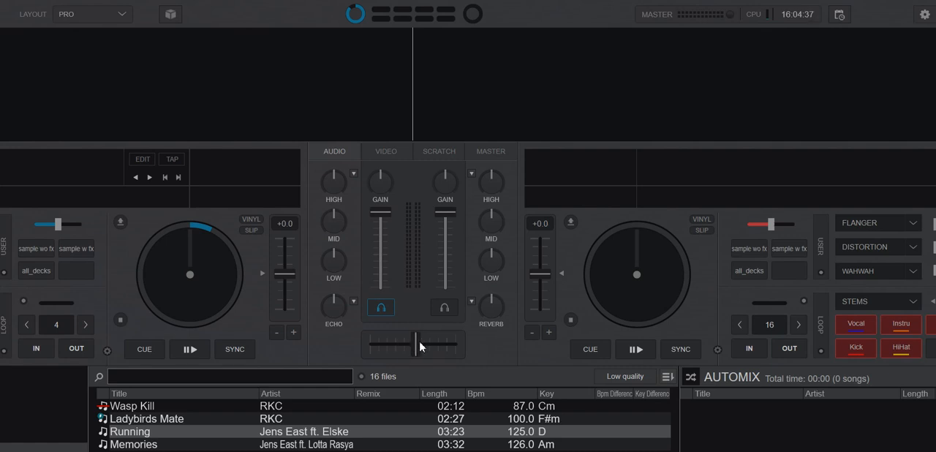
left_click_drag(419, 344, 439, 344)
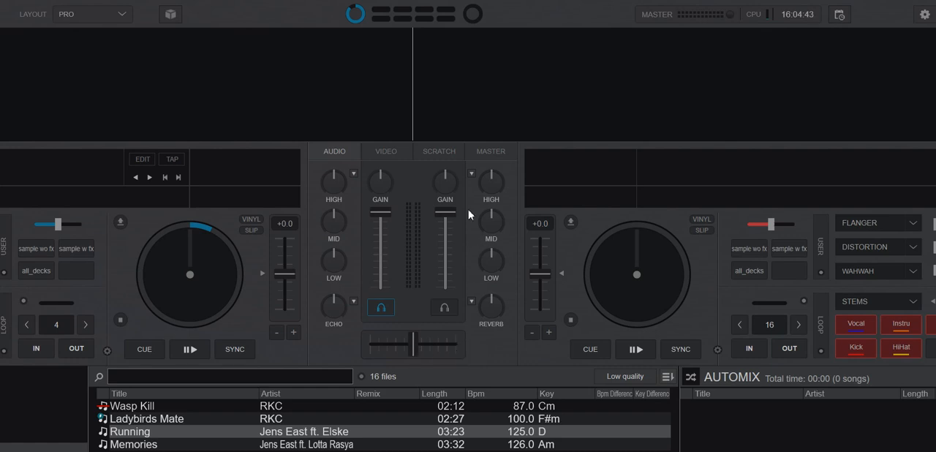
Step: Show the master output controls and check the master volume level, twice
left_click(490, 152)
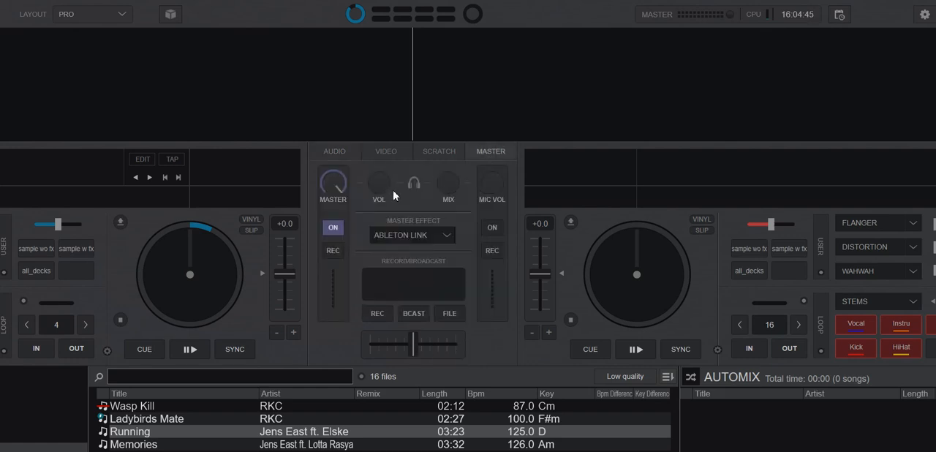
mouse_move(334, 187)
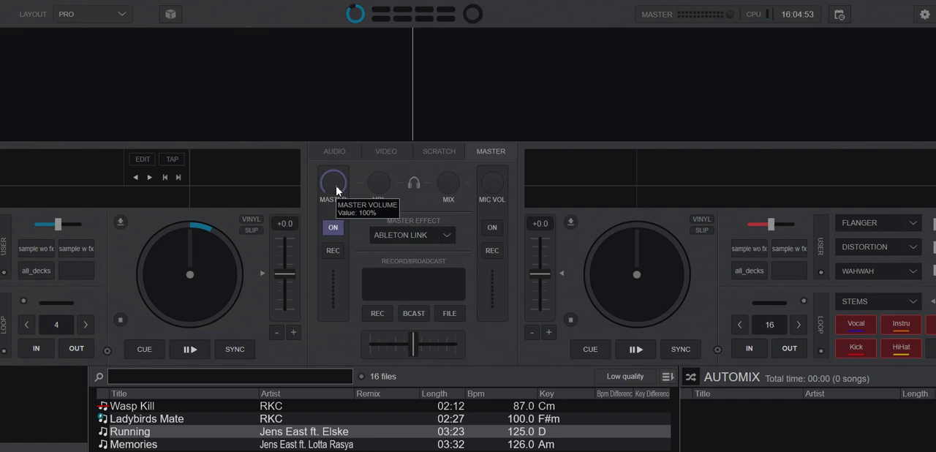
left_click(334, 150)
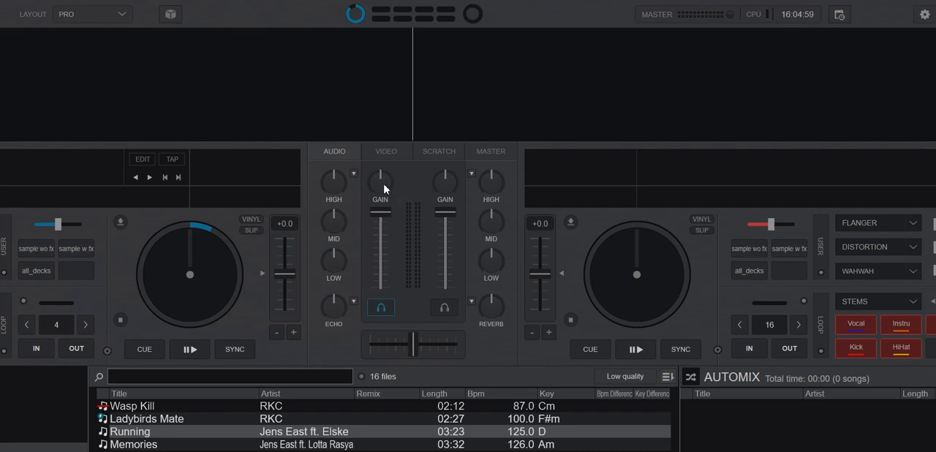
mouse_move(392, 190)
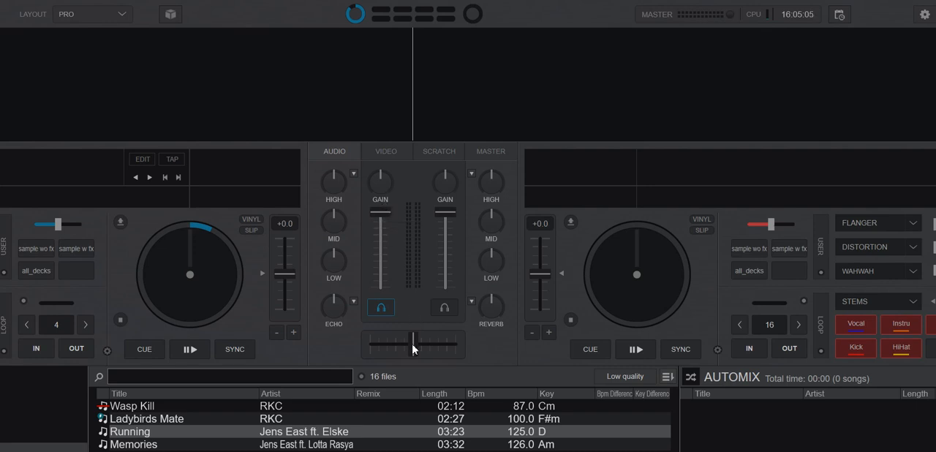
left_click(490, 151)
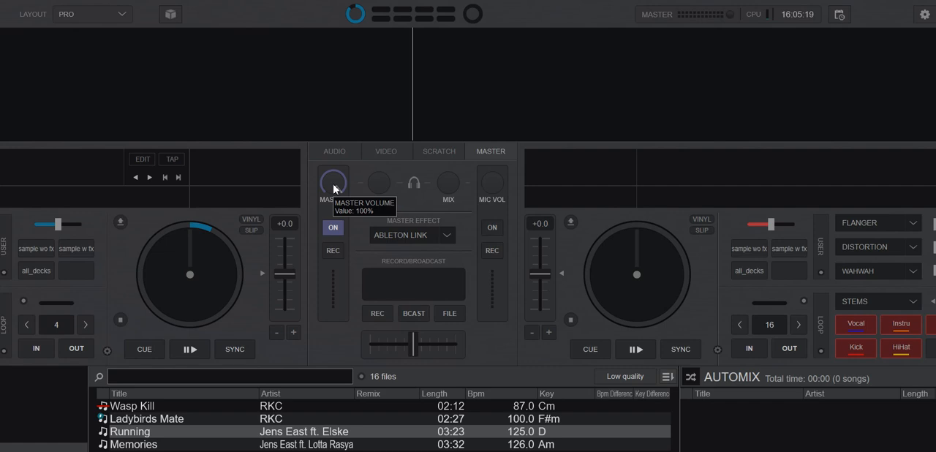
left_click(334, 152)
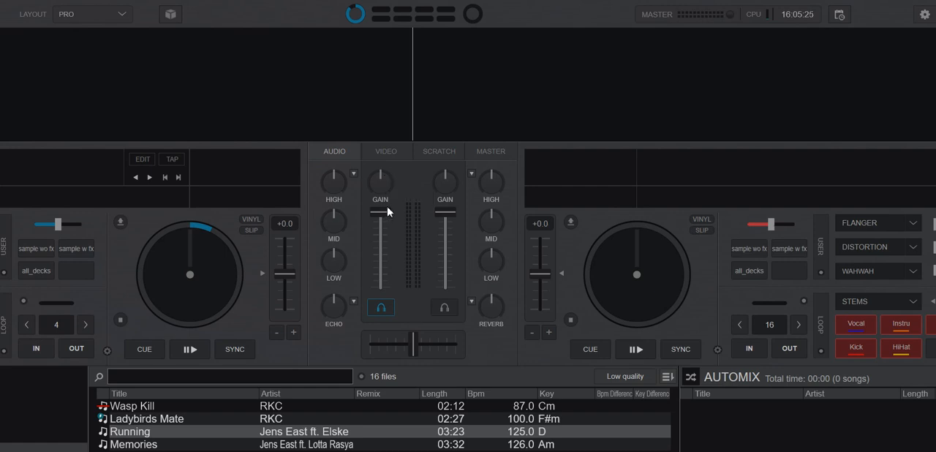
Step: Load Wasp Kill, Ladybirds Mate, then Running onto the left deck in turn
double_click(132, 406)
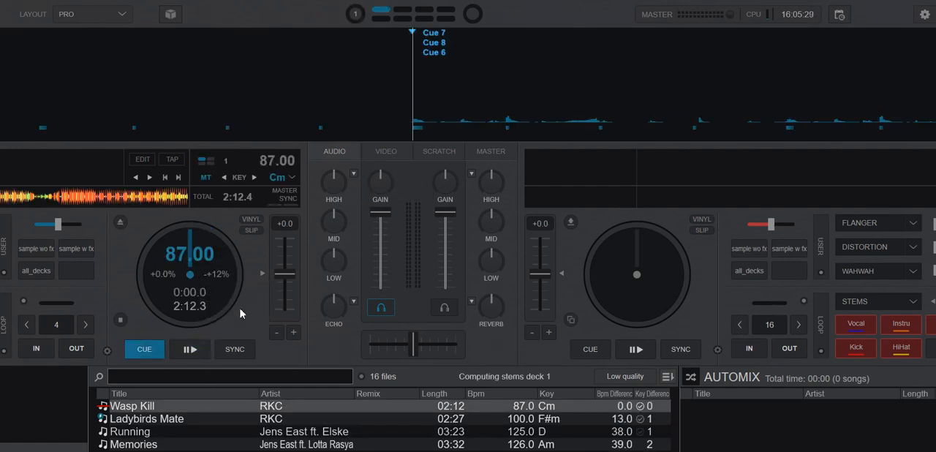
double_click(146, 418)
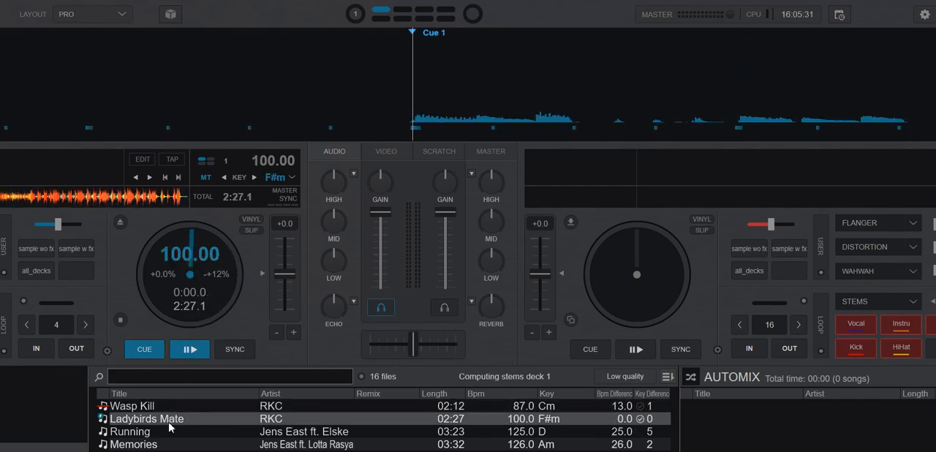
double_click(129, 431)
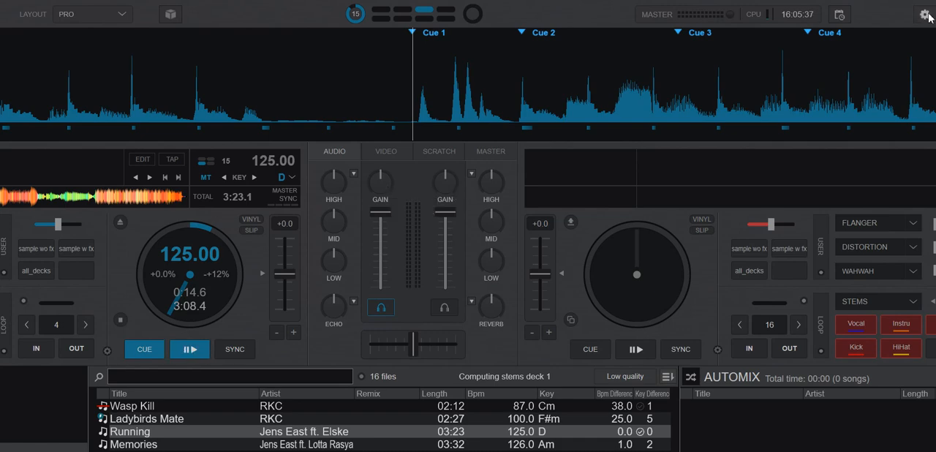
Step: Bring up the autoGain setting in Options and keep it set to auto
left_click(925, 15)
type("autog")
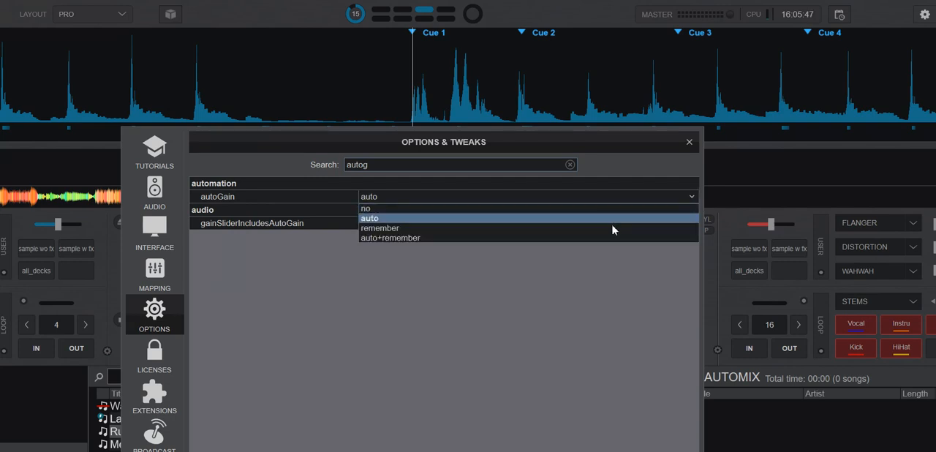
mouse_move(613, 237)
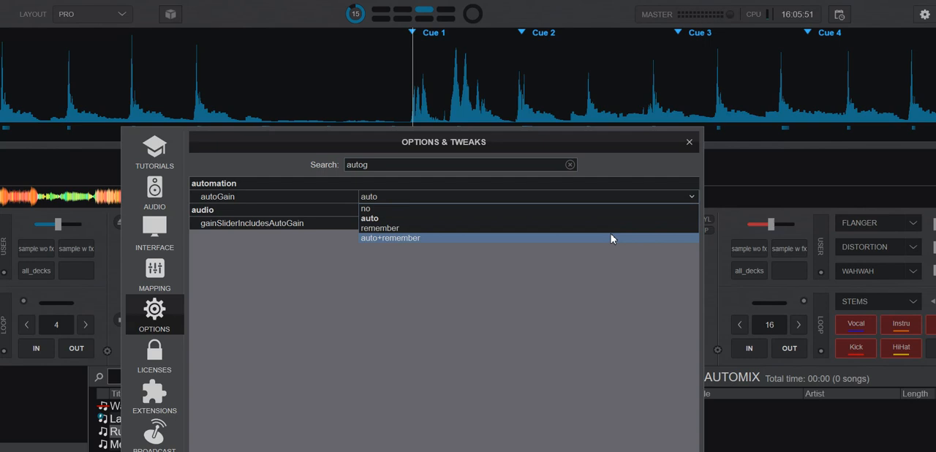
mouse_move(603, 220)
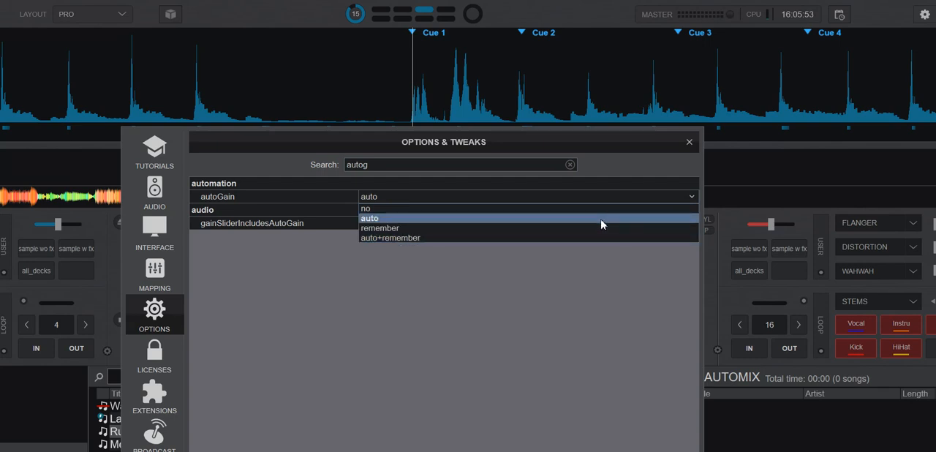
left_click(368, 218)
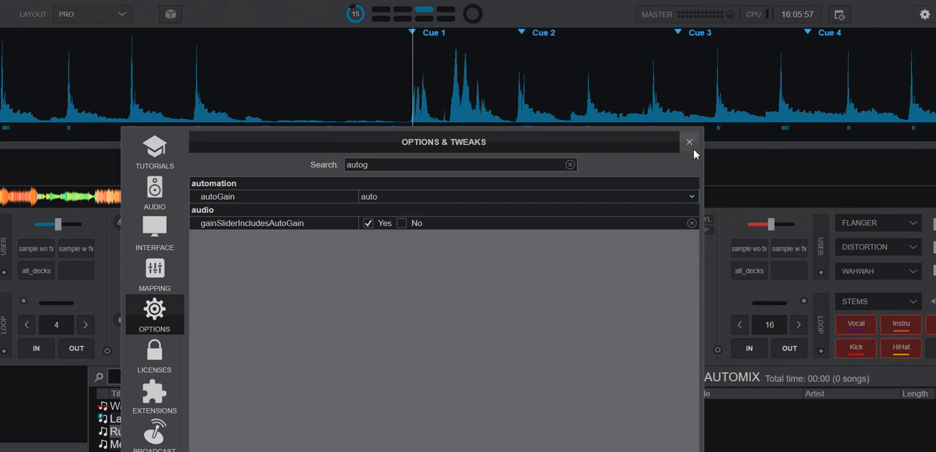
Step: Close the options, load Ladybirds Mate on the left deck and read its -0.69 dB auto gain
left_click(689, 141)
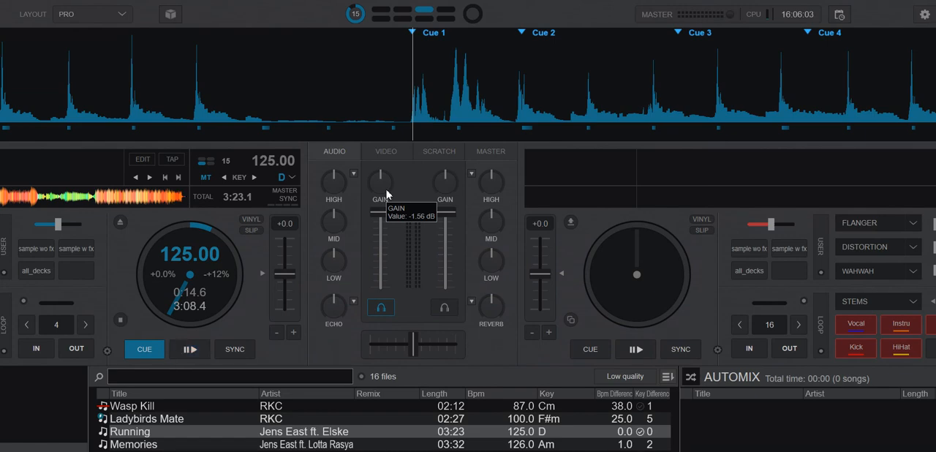
mouse_move(129, 445)
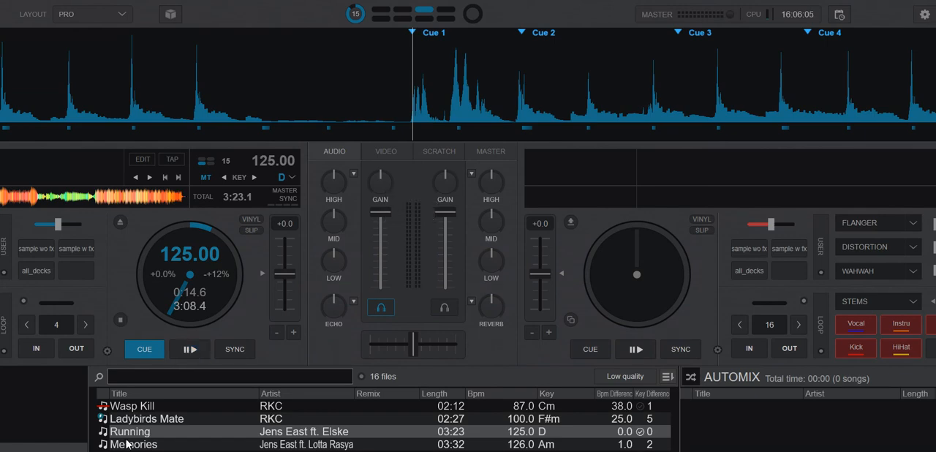
double_click(146, 418)
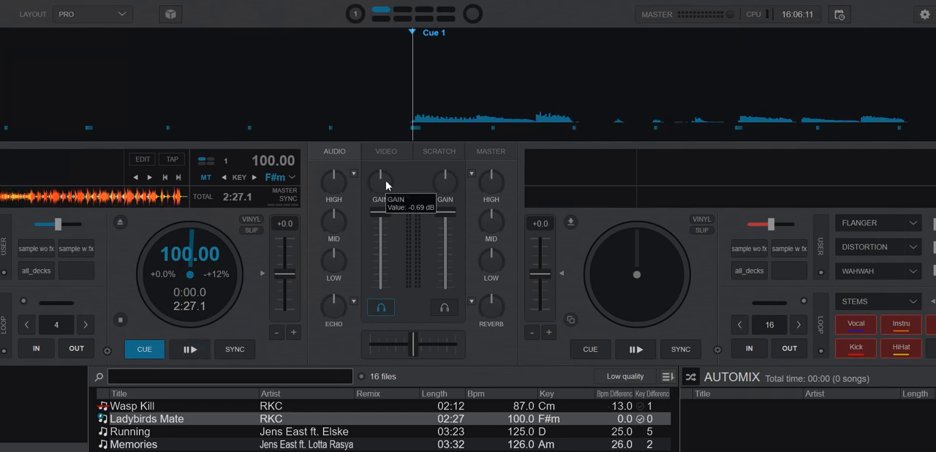
left_click(191, 348)
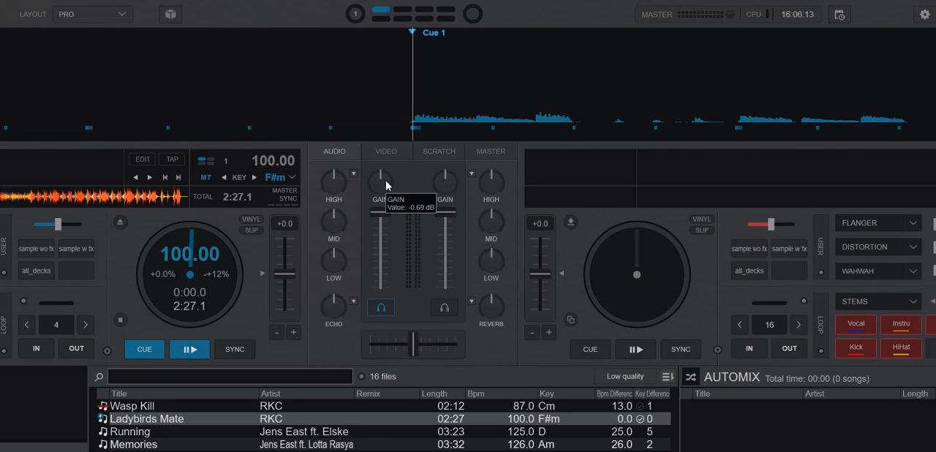
mouse_move(411, 188)
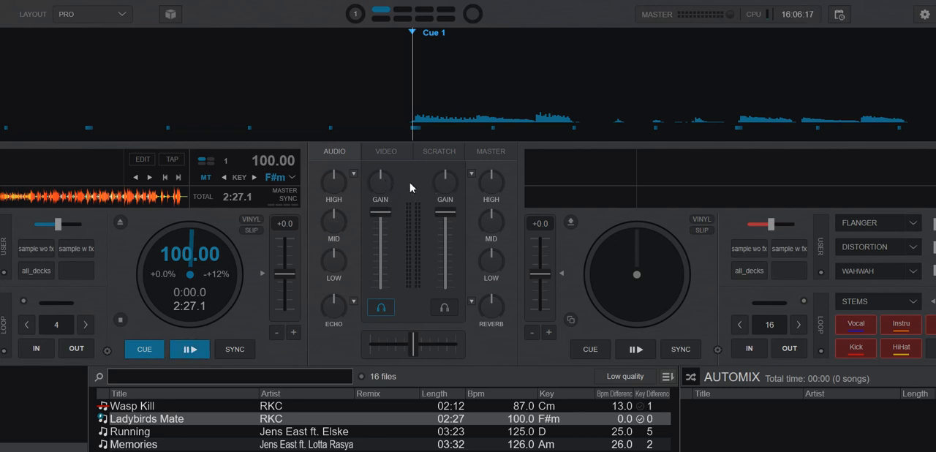
mouse_move(398, 194)
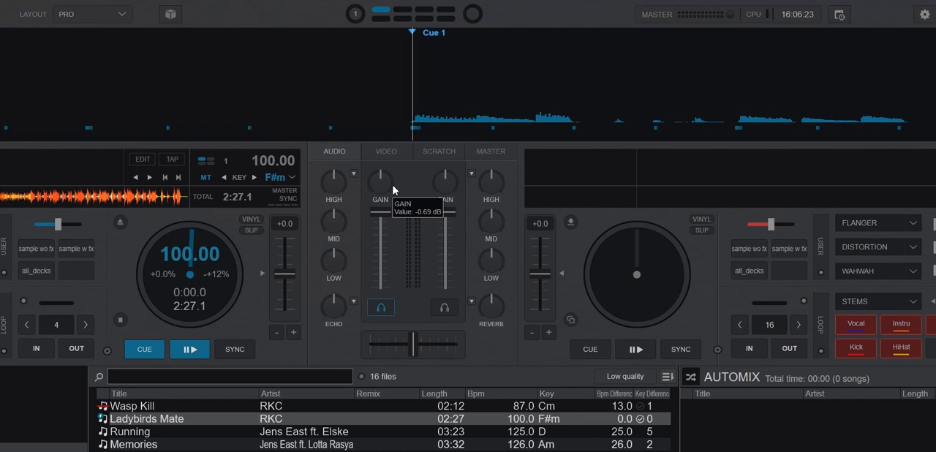
mouse_move(402, 187)
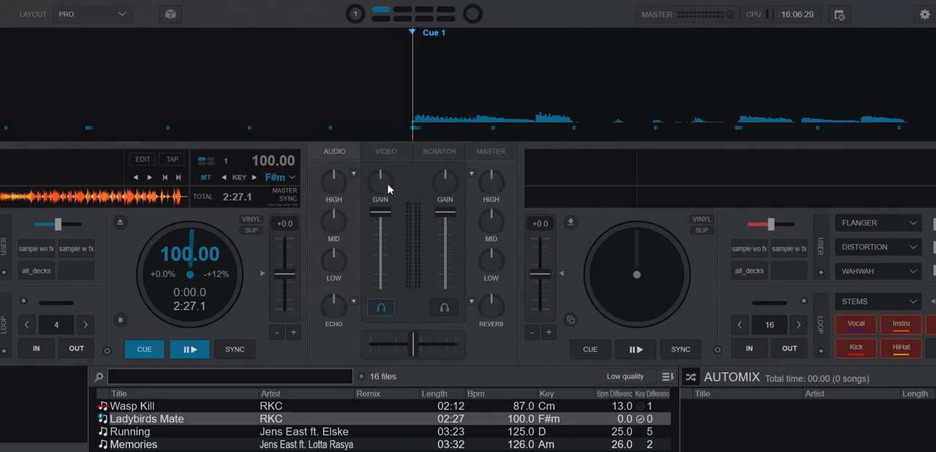
mouse_move(380, 187)
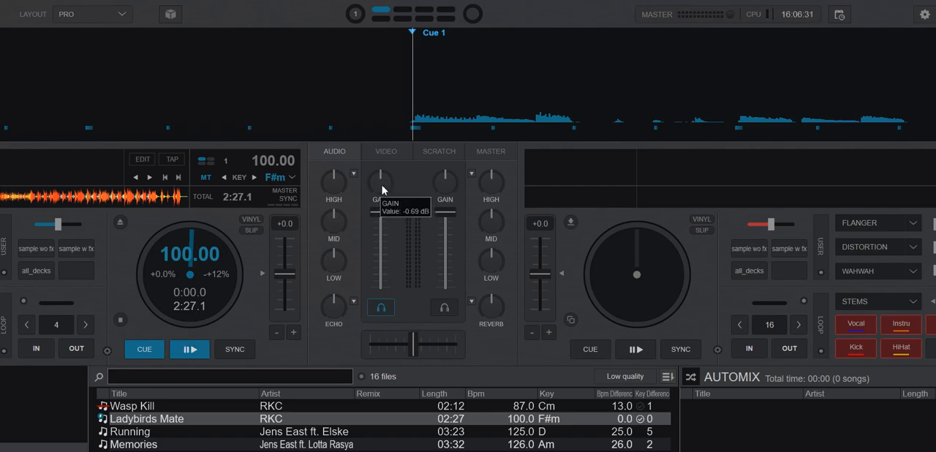
Step: Reopen settings, search 'auto' for the gain options, then close Options & Tweaks
left_click(924, 16)
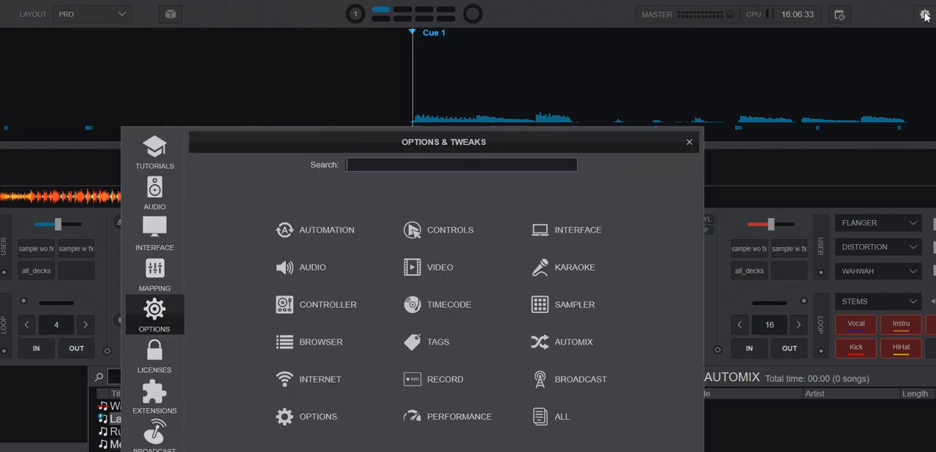
type("autog")
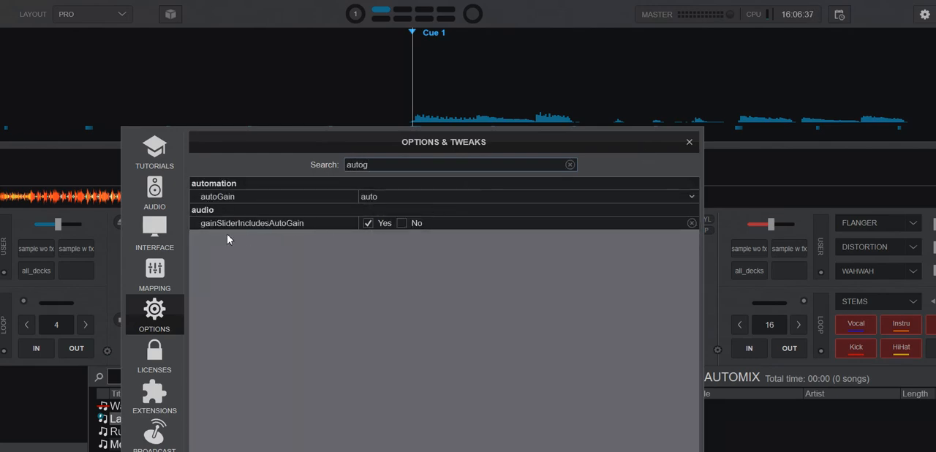
mouse_move(280, 228)
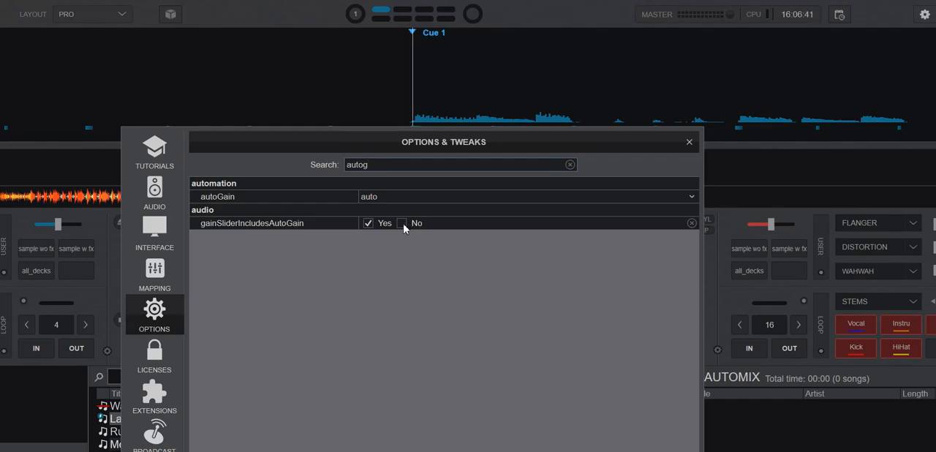
left_click(689, 140)
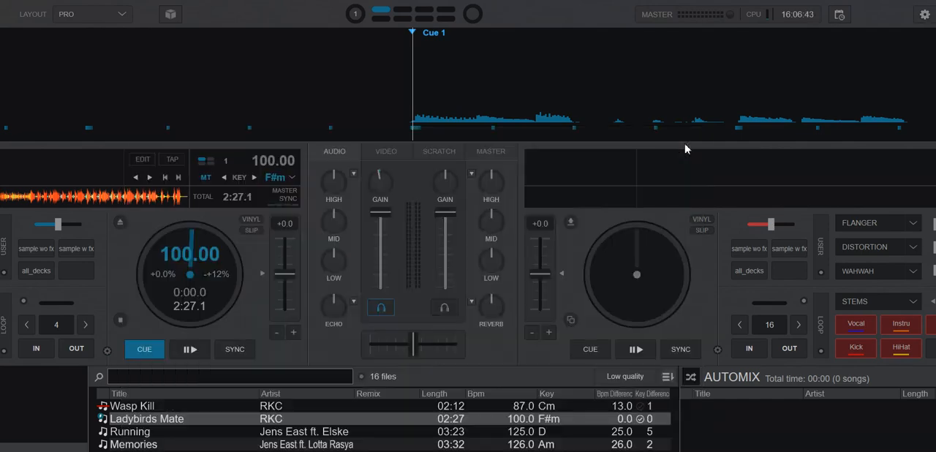
mouse_move(181, 418)
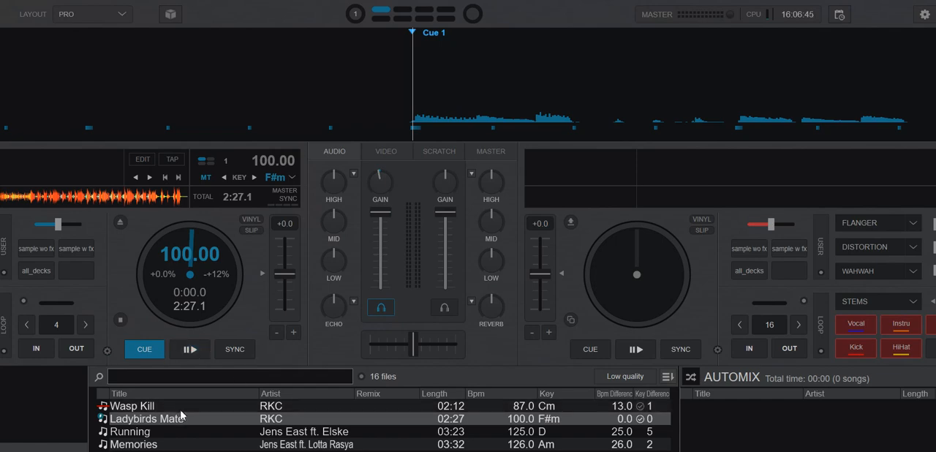
Step: Load Wasp Kill, then a different track, onto the left deck
double_click(132, 406)
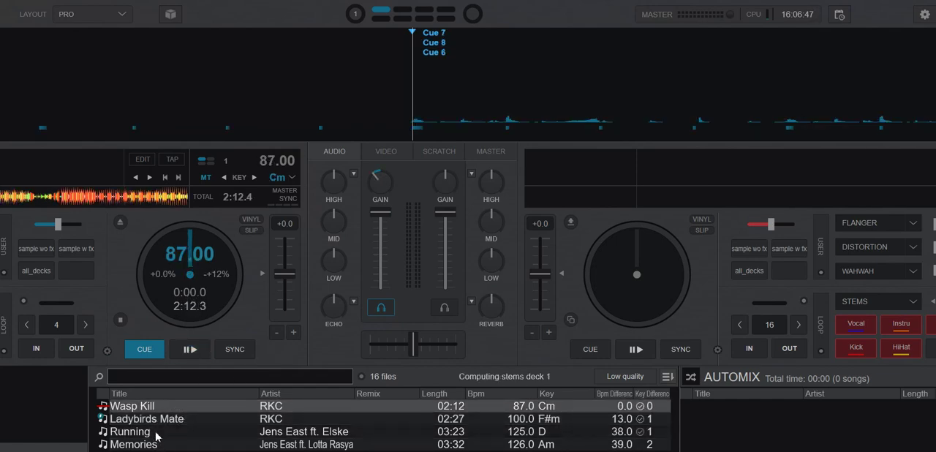
double_click(130, 431)
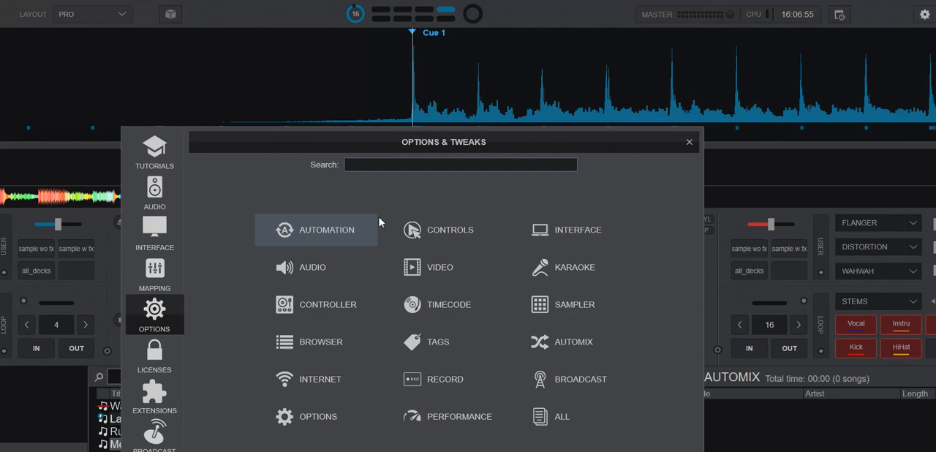
Step: Search 'autog', set gainSliderIncludesAutoGain to Yes and close Options & Tweaks
type("autog")
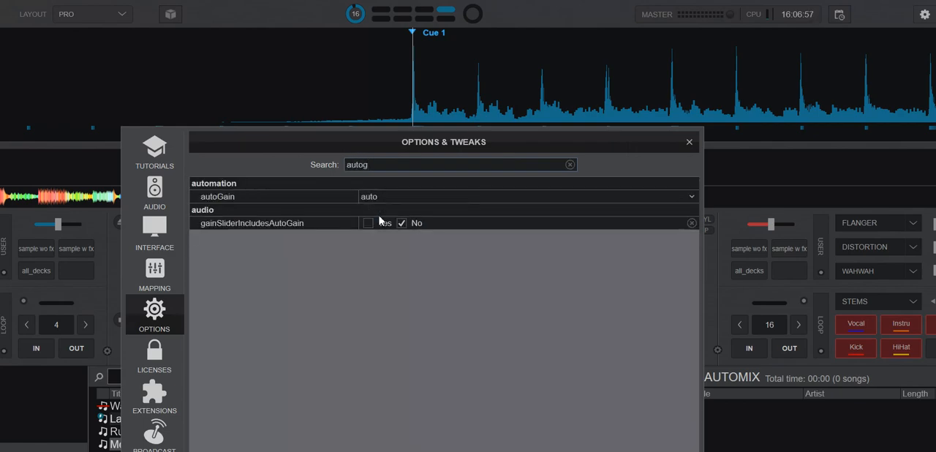
left_click(369, 223)
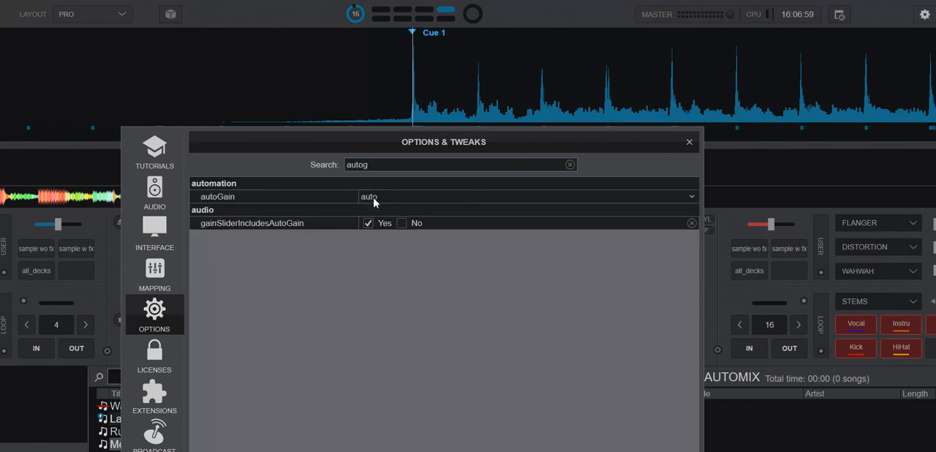
mouse_move(691, 162)
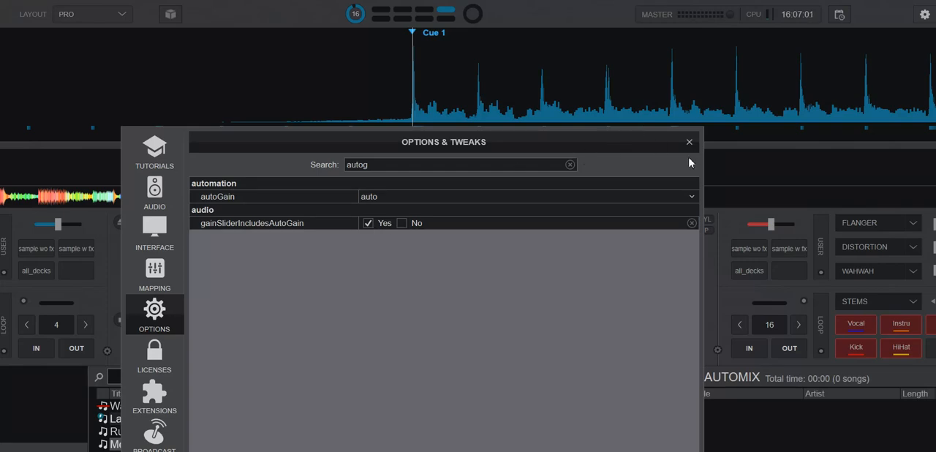
left_click(689, 140)
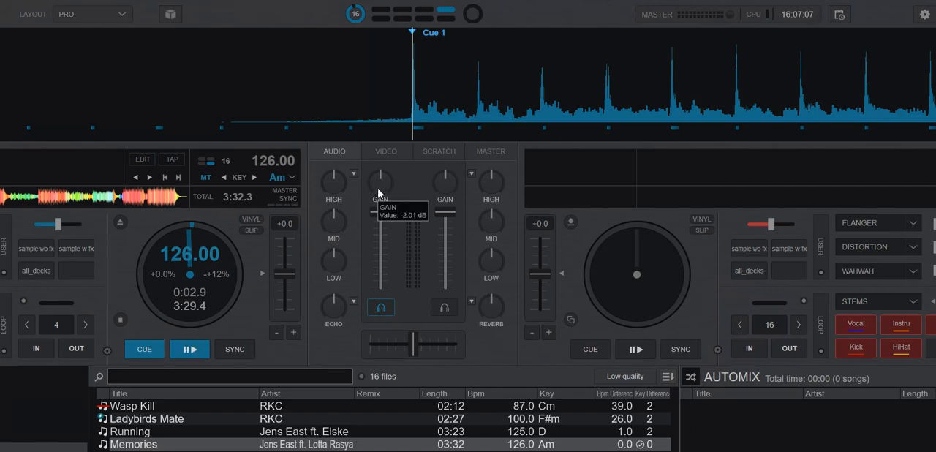
mouse_move(286, 421)
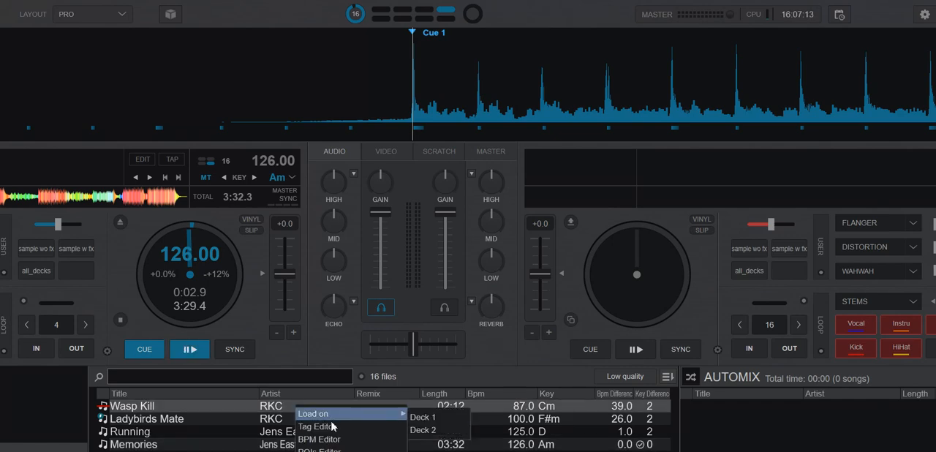
Step: View Wasp Kill's stored 2.83 dB gain in the Tag Editor, then close it
left_click(319, 425)
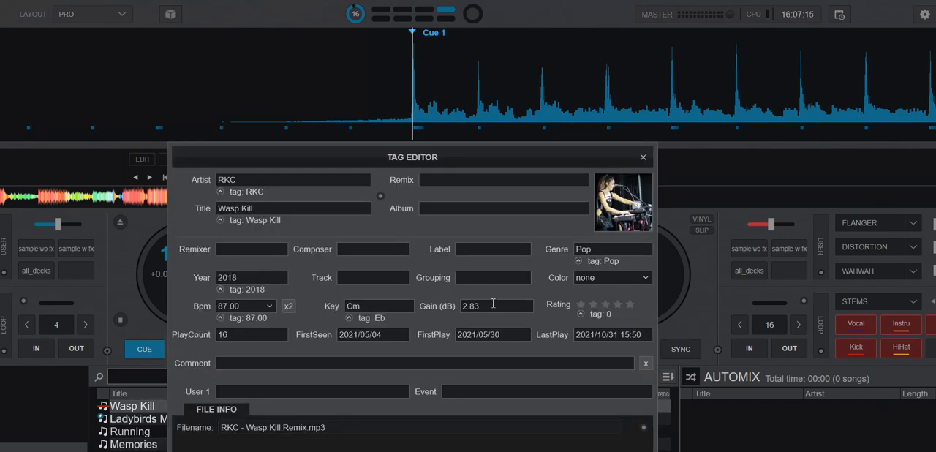
mouse_move(432, 316)
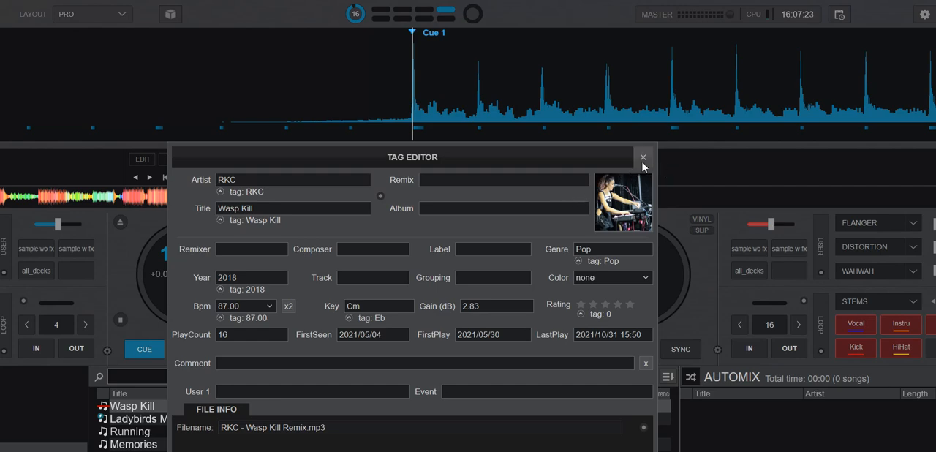
left_click(644, 156)
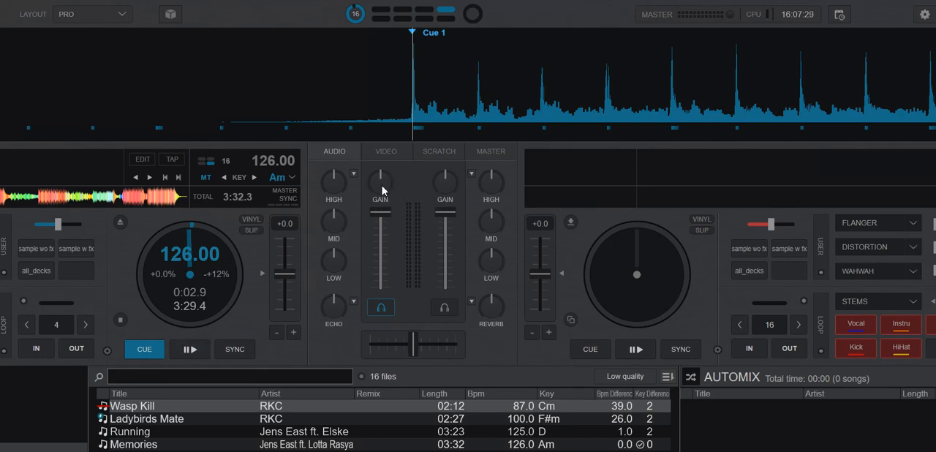
mouse_move(380, 182)
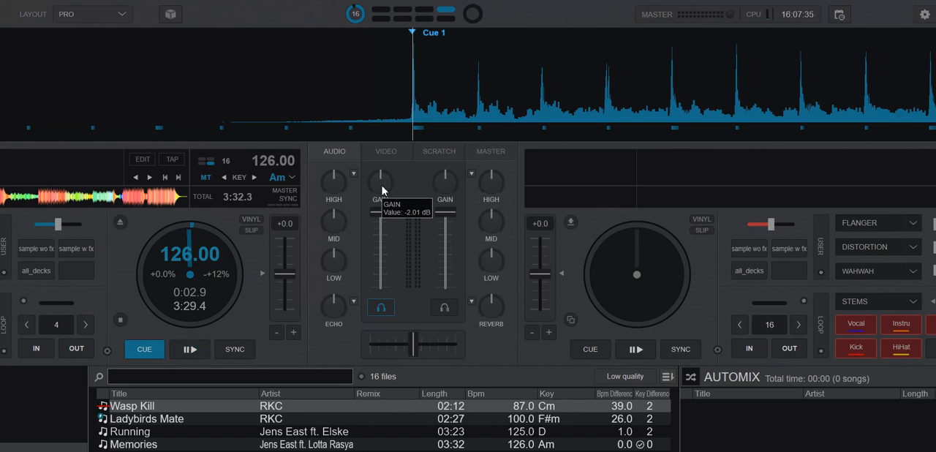
left_click(190, 348)
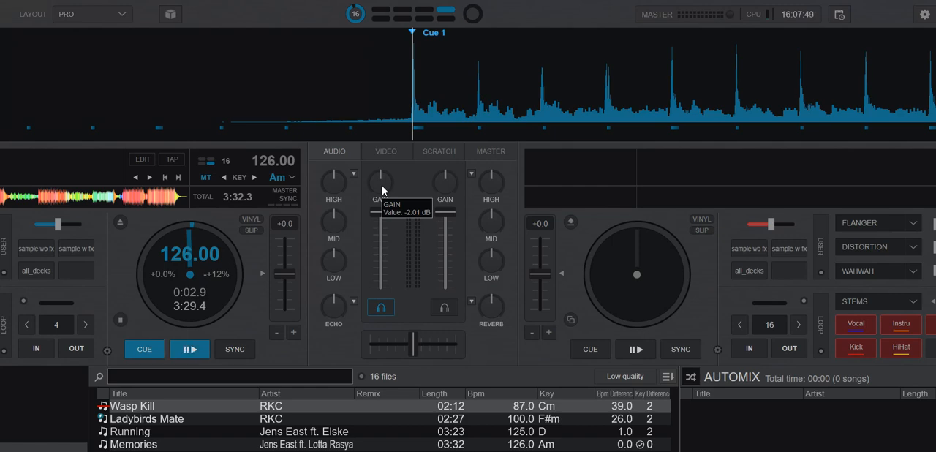
mouse_move(412, 184)
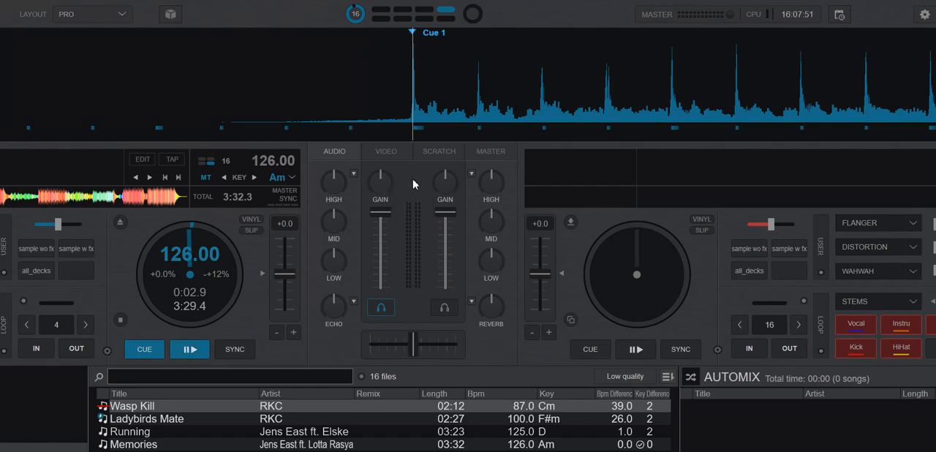
mouse_move(406, 184)
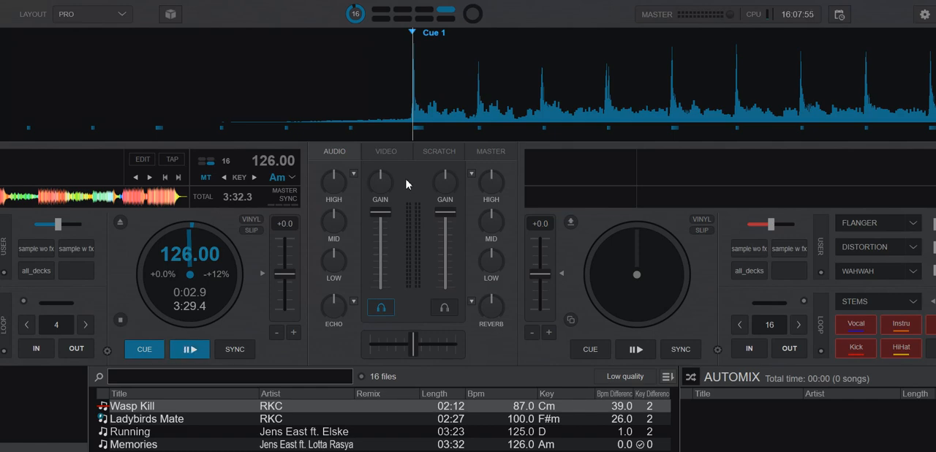
mouse_move(393, 195)
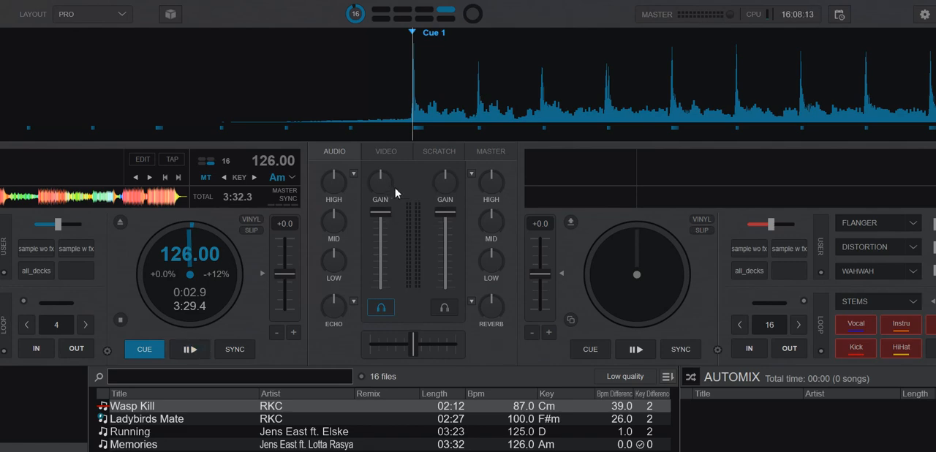
left_click_drag(380, 197, 380, 217)
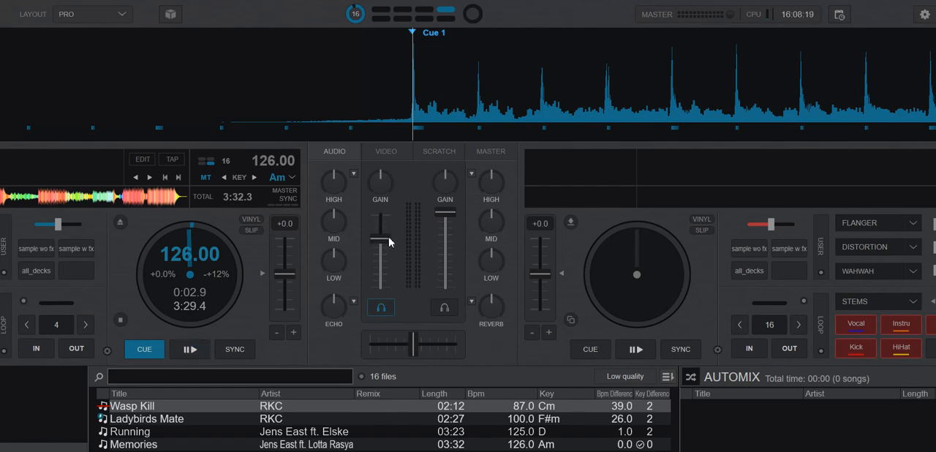
left_click(190, 348)
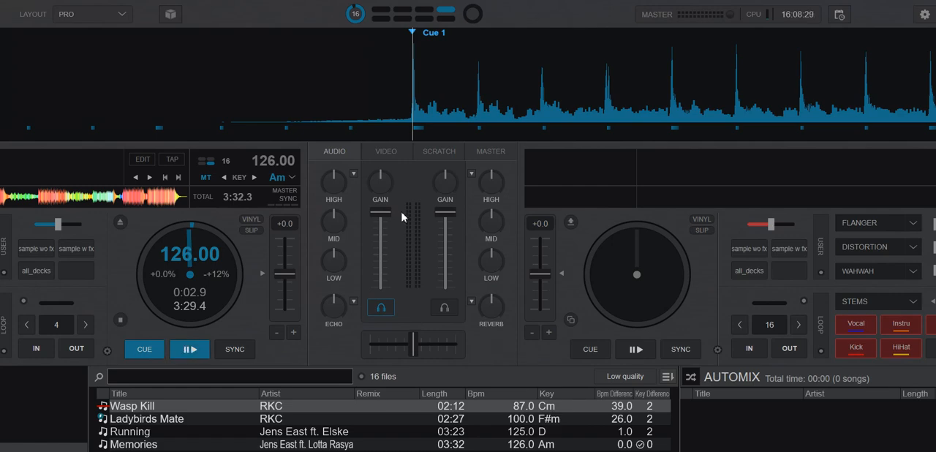
left_click(492, 152)
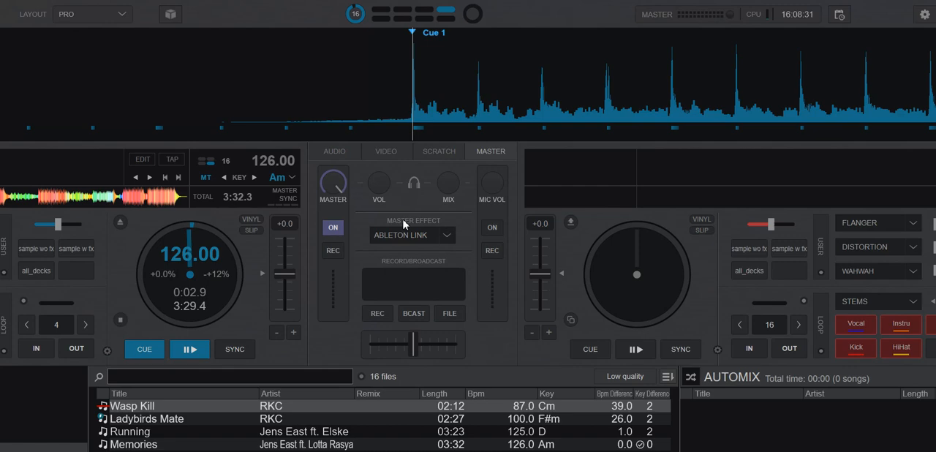
mouse_move(333, 184)
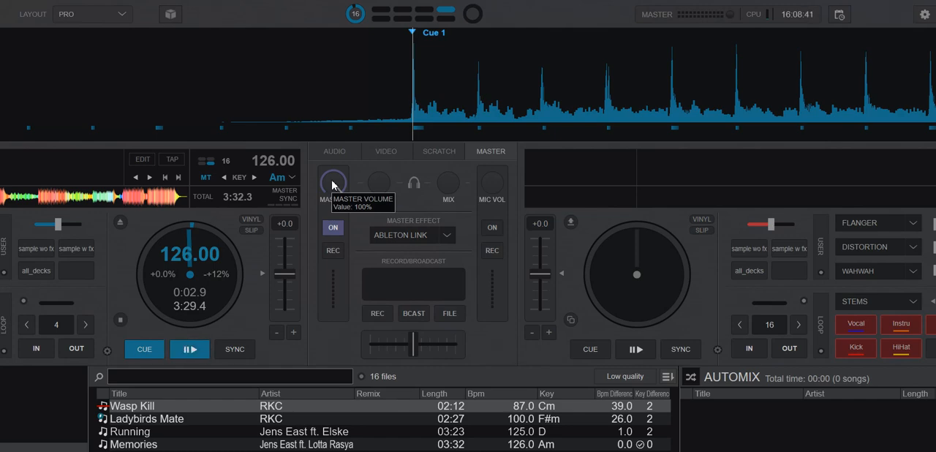
left_click(190, 348)
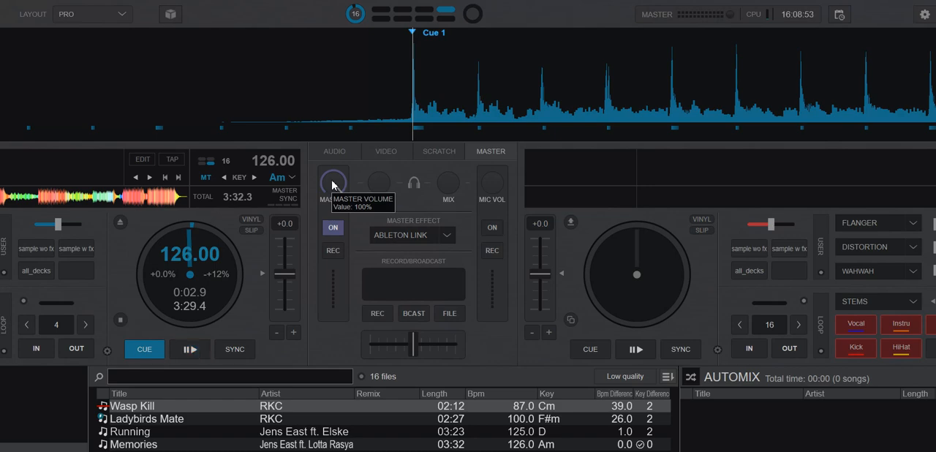
mouse_move(351, 199)
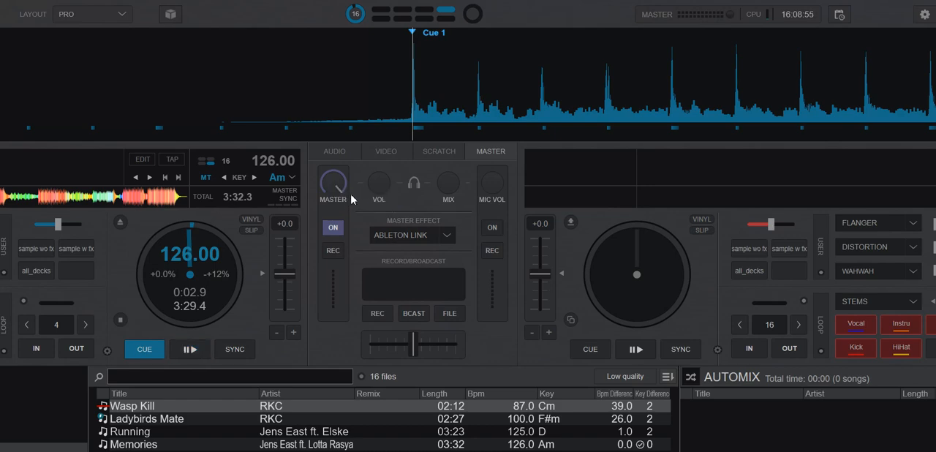
mouse_move(344, 189)
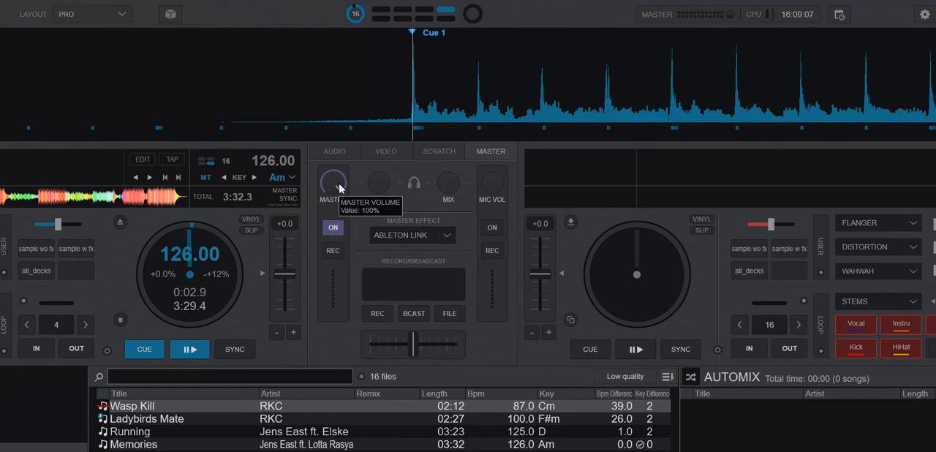
mouse_move(354, 184)
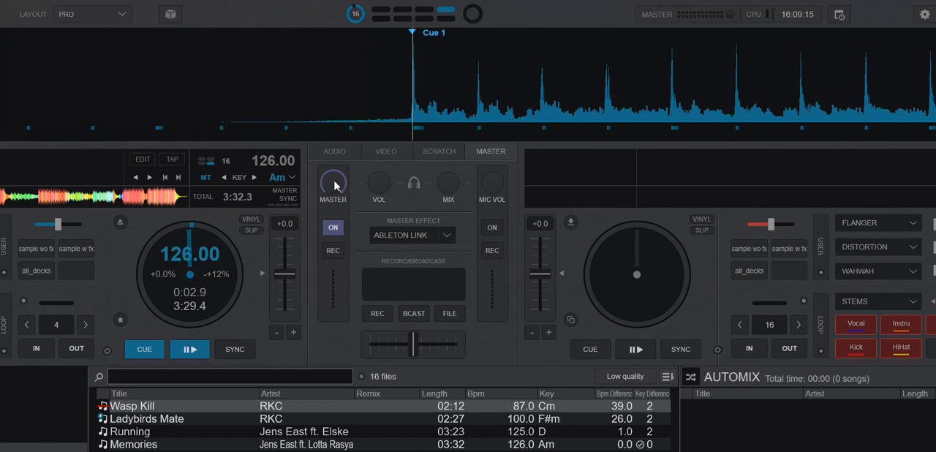
mouse_move(333, 184)
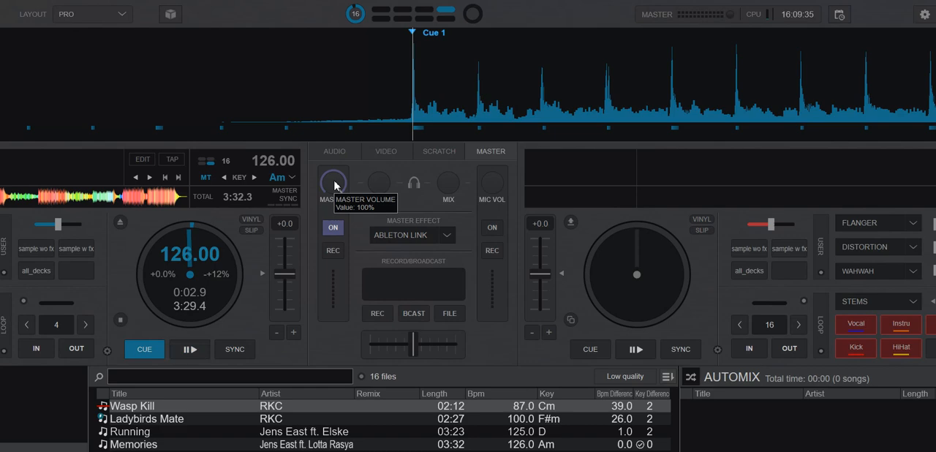
mouse_move(354, 183)
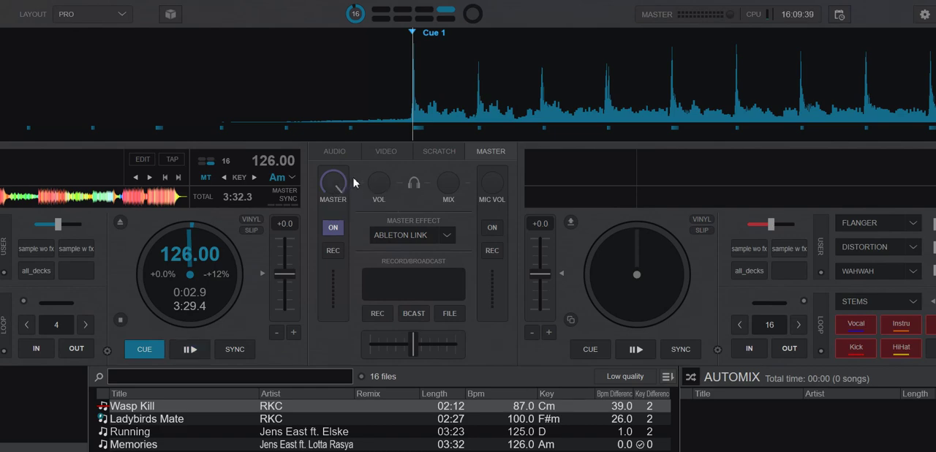
mouse_move(357, 179)
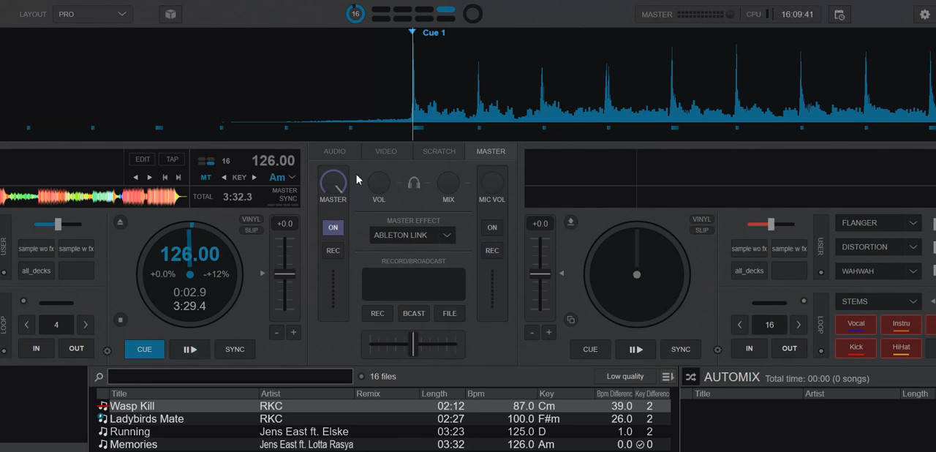
mouse_move(344, 191)
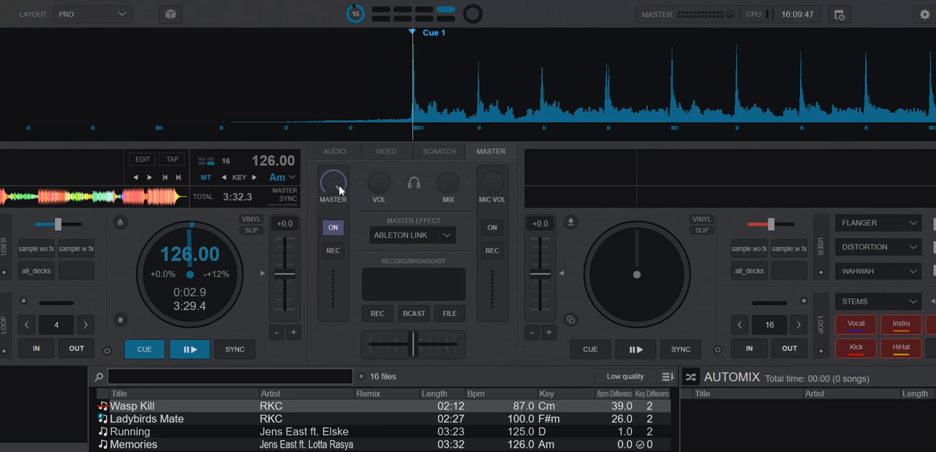
mouse_move(359, 202)
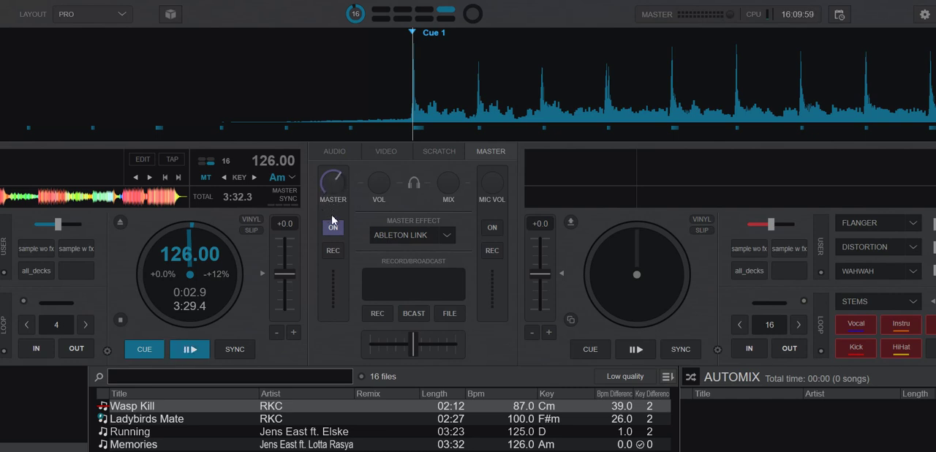
mouse_move(339, 182)
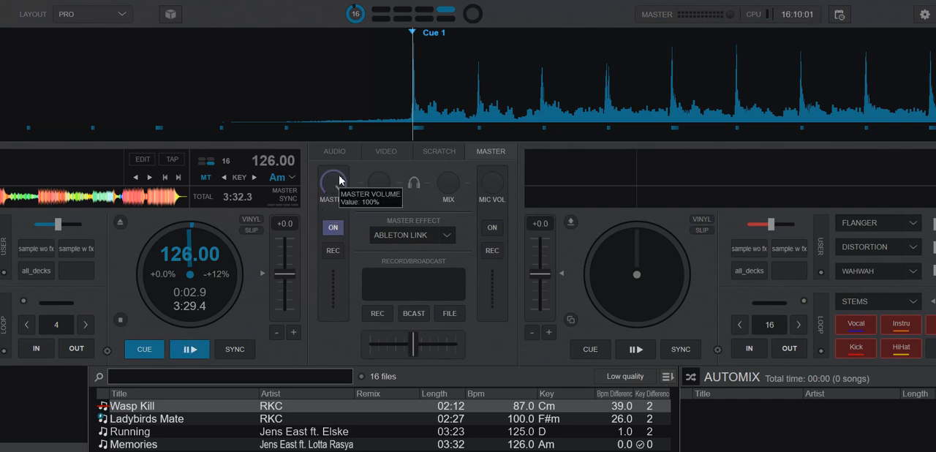
mouse_move(357, 179)
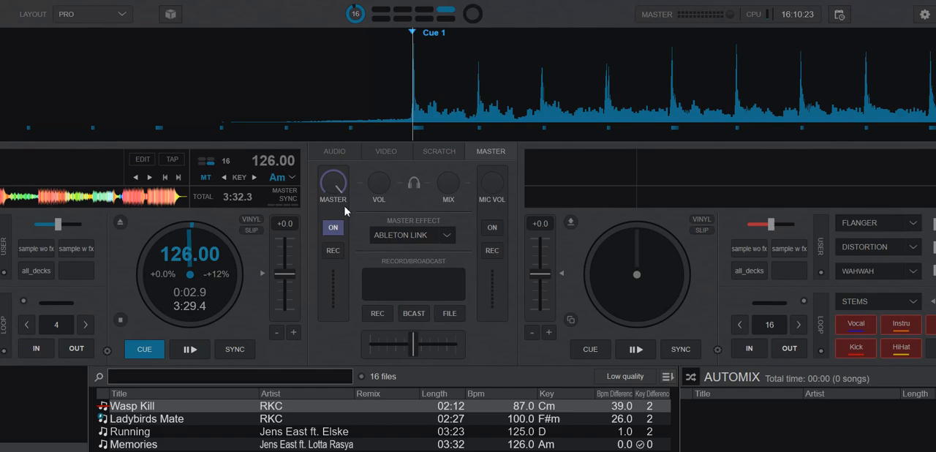
mouse_move(333, 187)
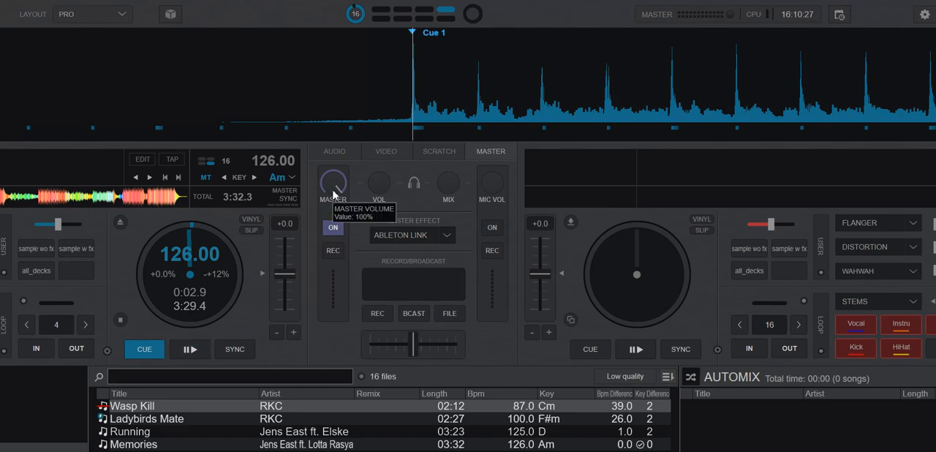
left_click(190, 348)
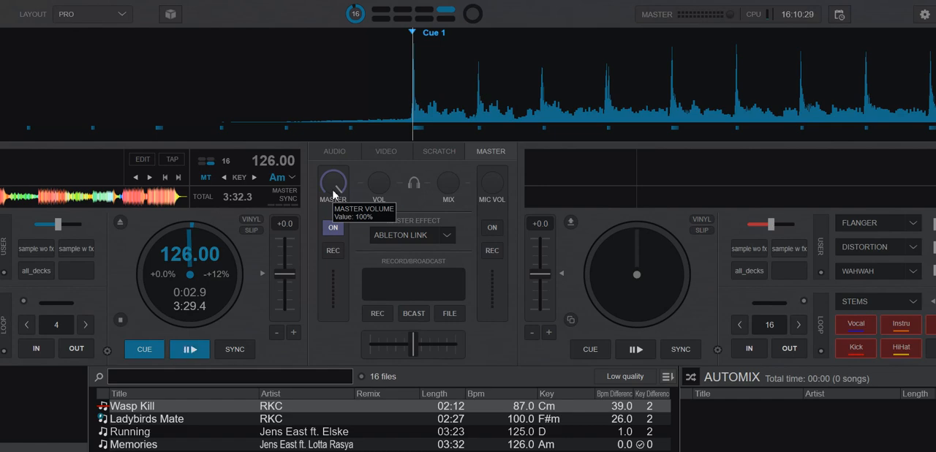
mouse_move(324, 219)
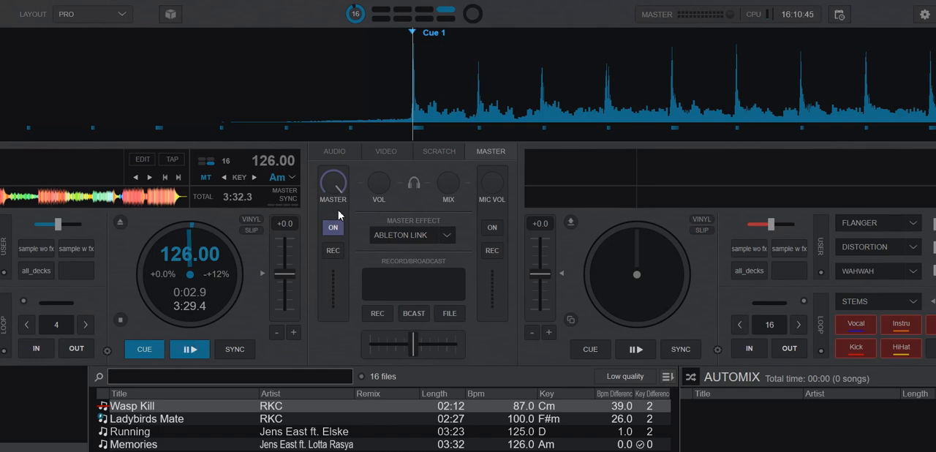
mouse_move(330, 188)
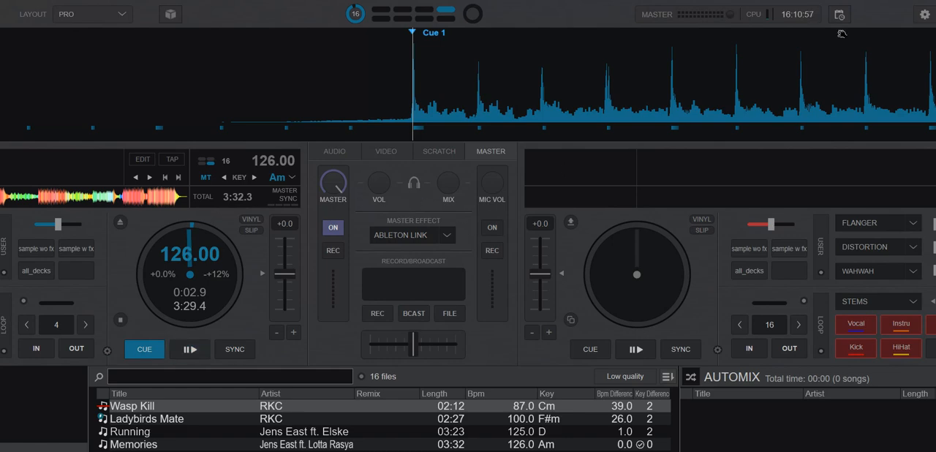
Step: Go to the MAPPING page of the settings to list available controllers
left_click(924, 12)
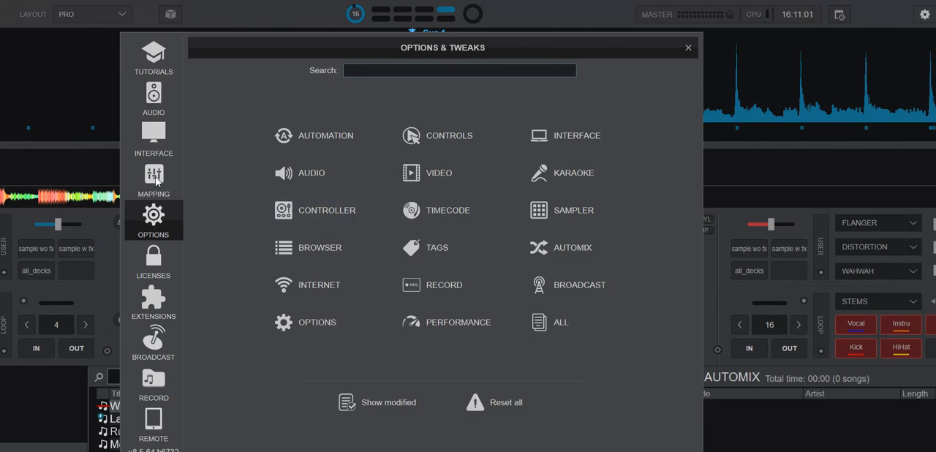
left_click(153, 178)
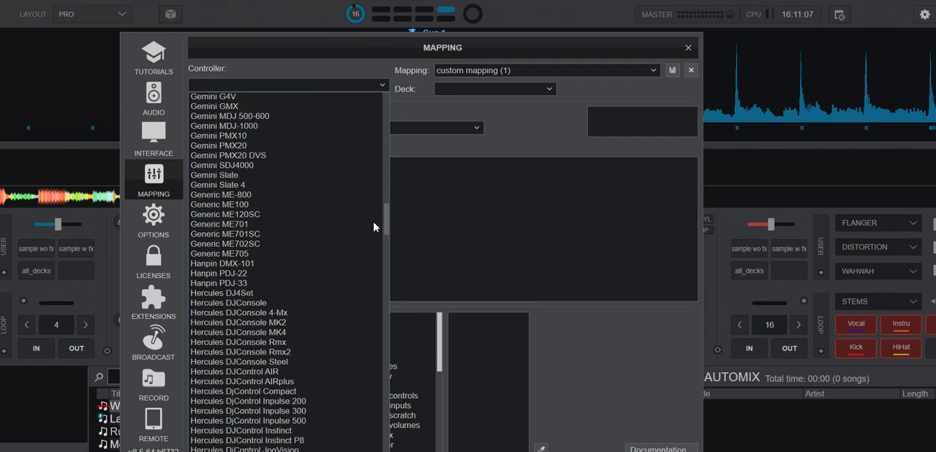
Step: Select the Pioneer DDJ-1000 controller mapping from the list
scroll("down", 3)
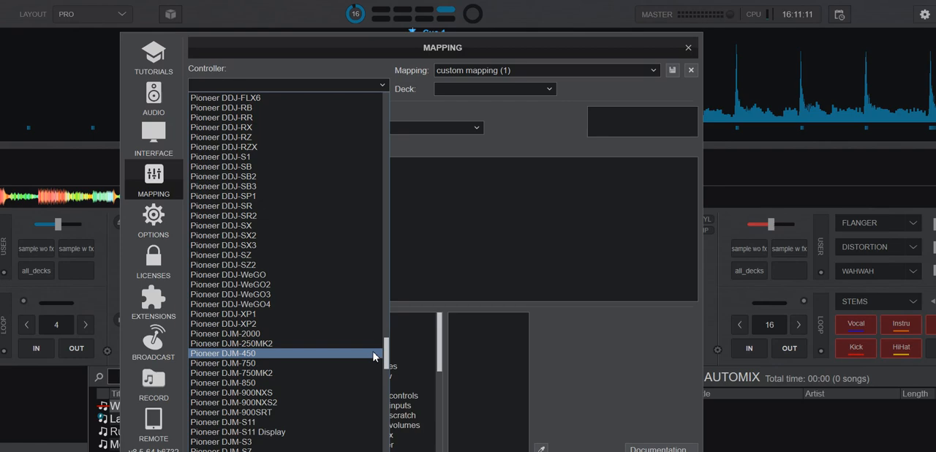
mouse_move(370, 316)
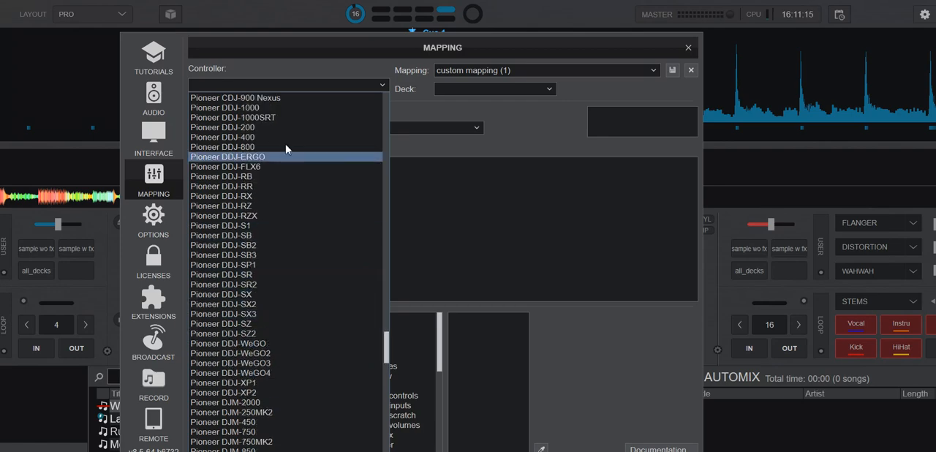
left_click(224, 108)
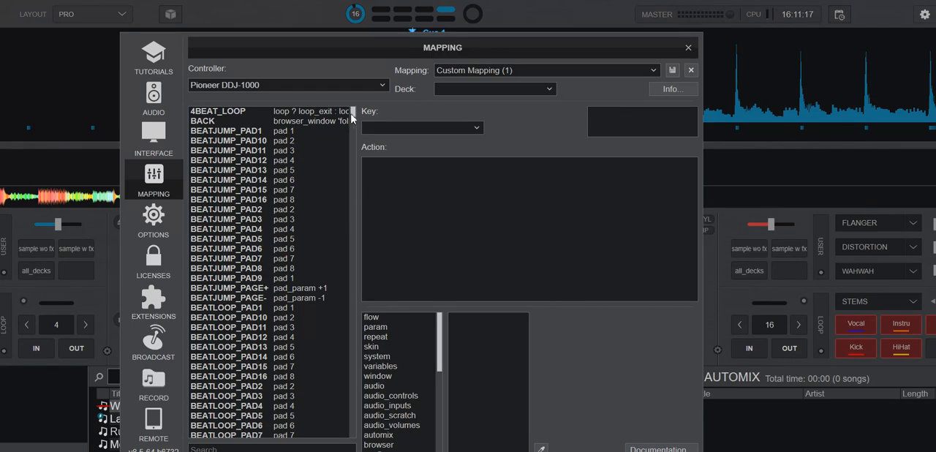
Step: Scroll the key list and display the action assigned to ONINIT
scroll("down", 3)
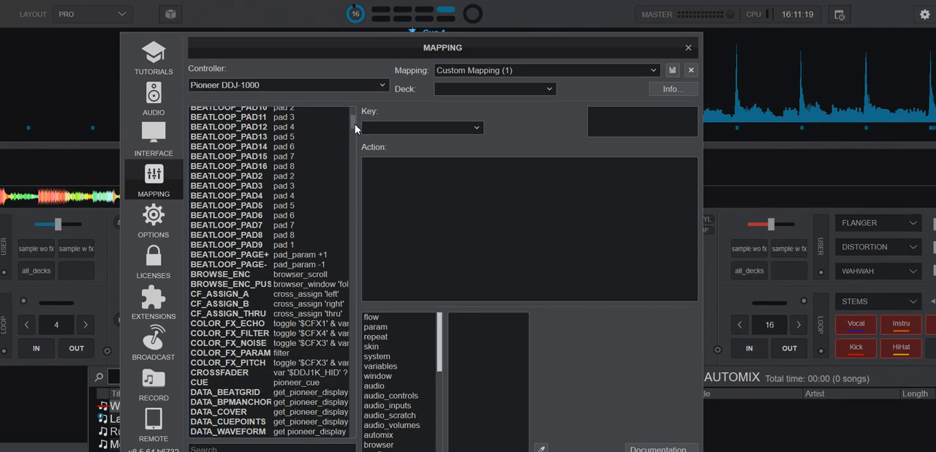
scroll("down", 3)
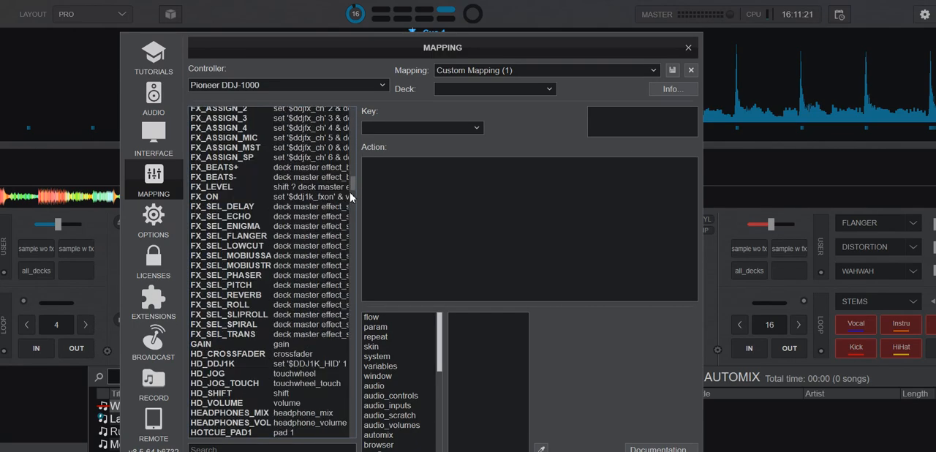
scroll("down", 3)
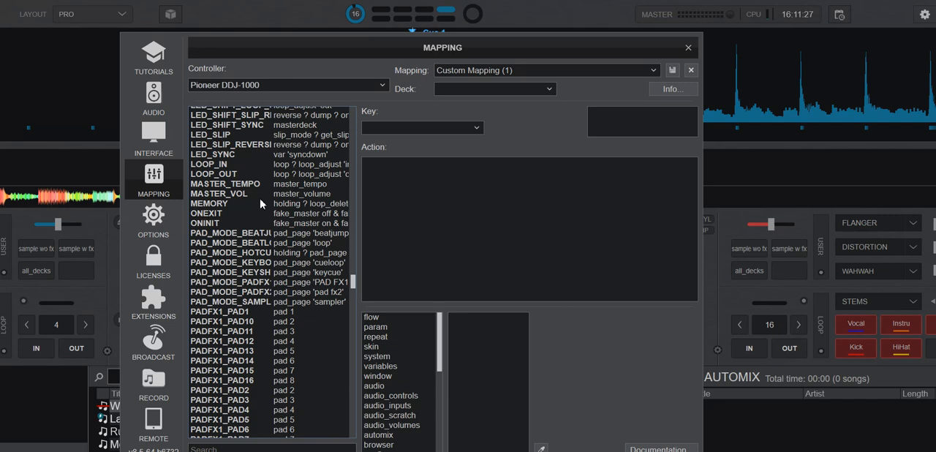
mouse_move(297, 199)
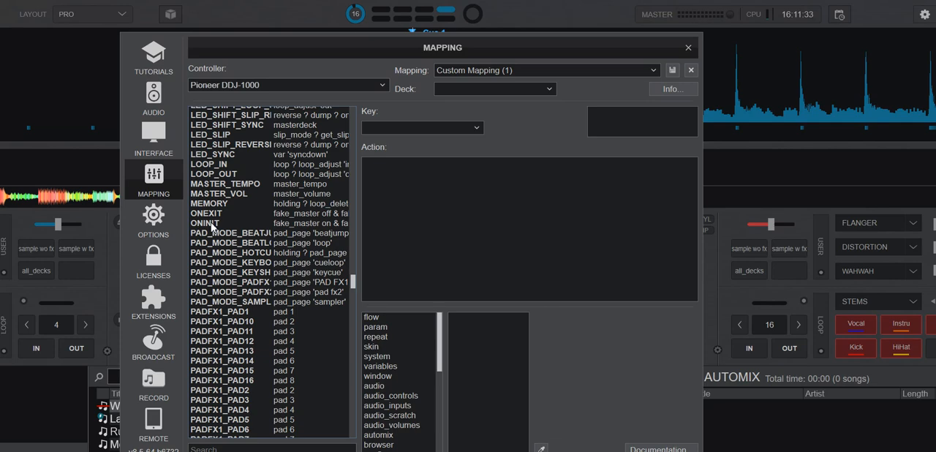
left_click(204, 222)
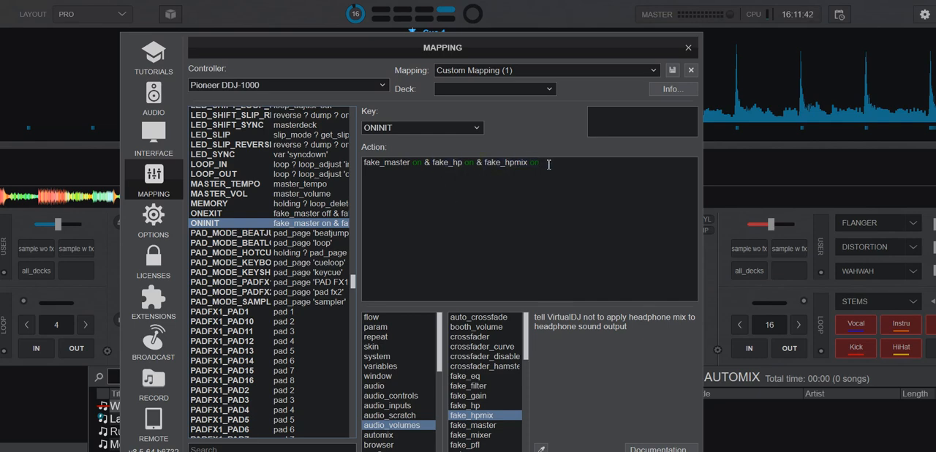
mouse_move(561, 187)
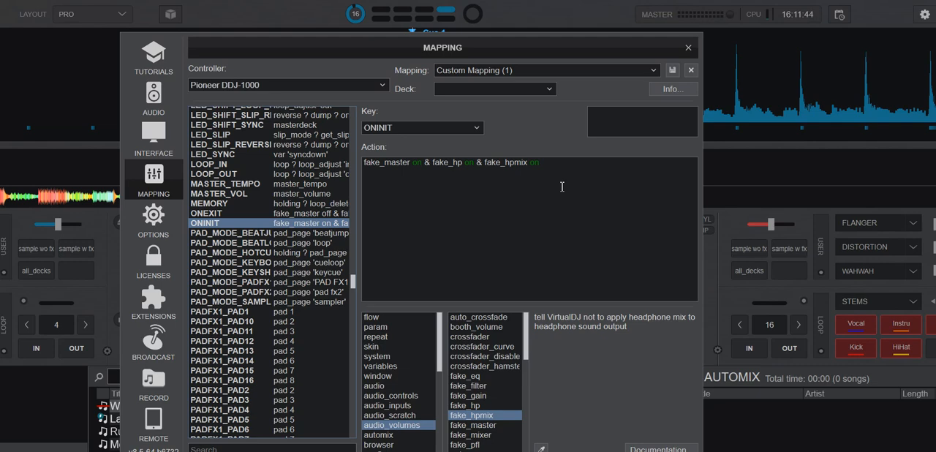
mouse_move(693, 57)
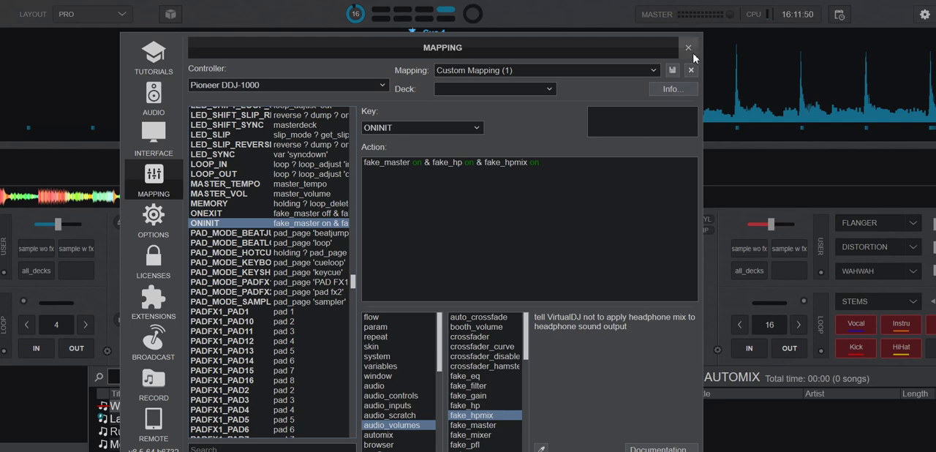
Step: Close the mapping window and play the loaded track on deck 1 via its gain/play control
left_click(687, 47)
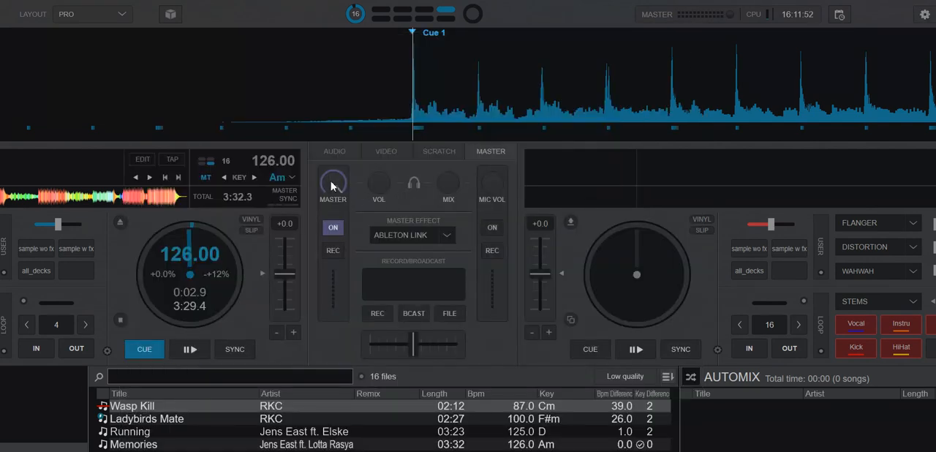
left_click(190, 348)
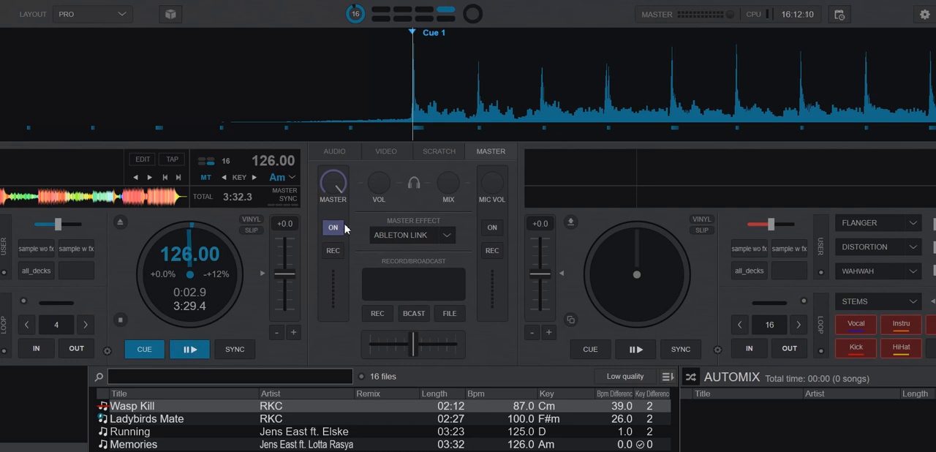
mouse_move(213, 300)
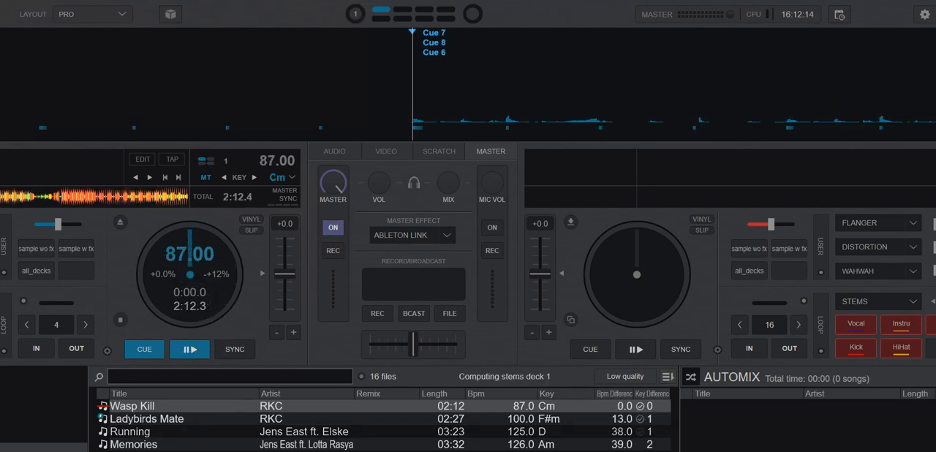
left_click(191, 348)
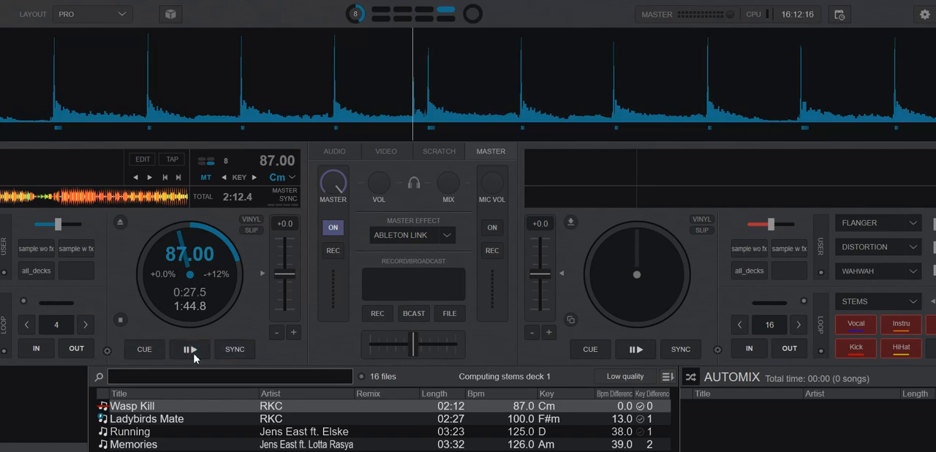
left_click(190, 348)
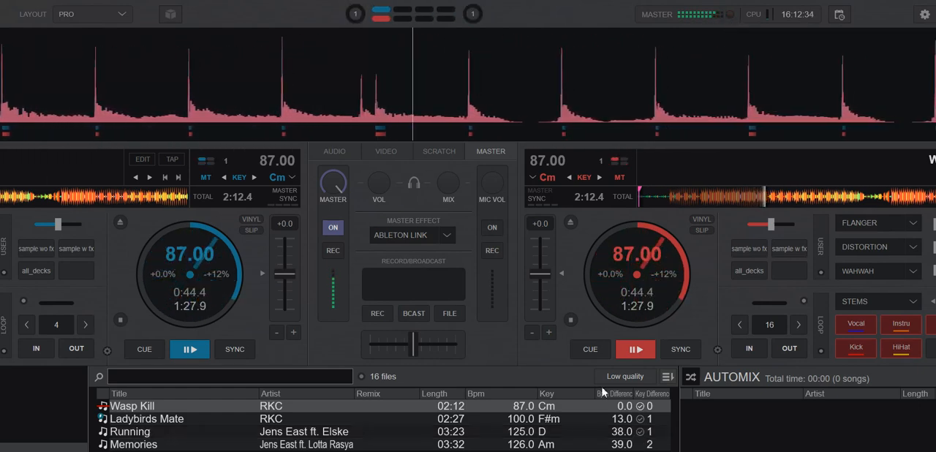
Step: CUE deck 1 to stop and return to the start, then check the master volume
left_click(143, 350)
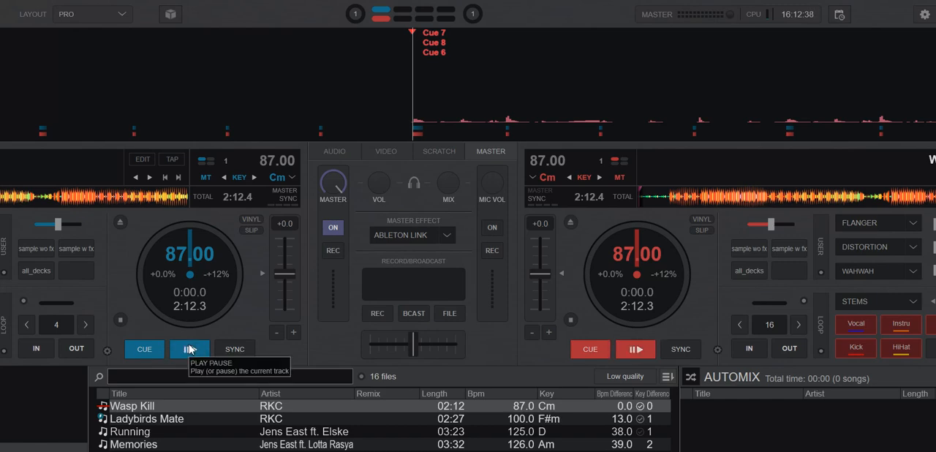
left_click(334, 152)
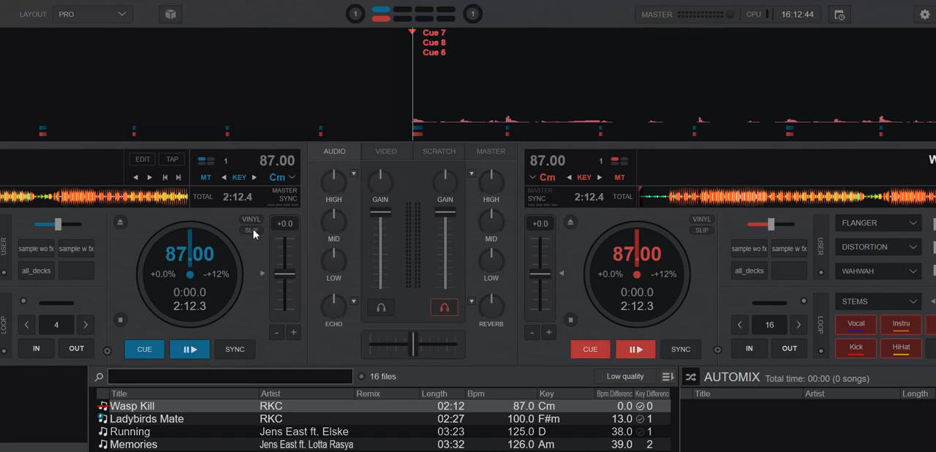
mouse_move(188, 209)
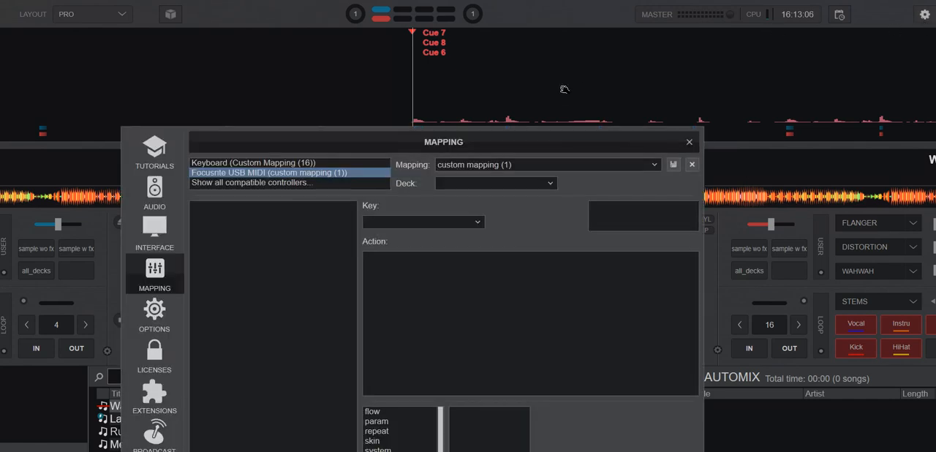
Step: Search the options for 'zero' and set zeroDB headroom to -1dB (via -3dB), then leave settings
left_click(155, 315)
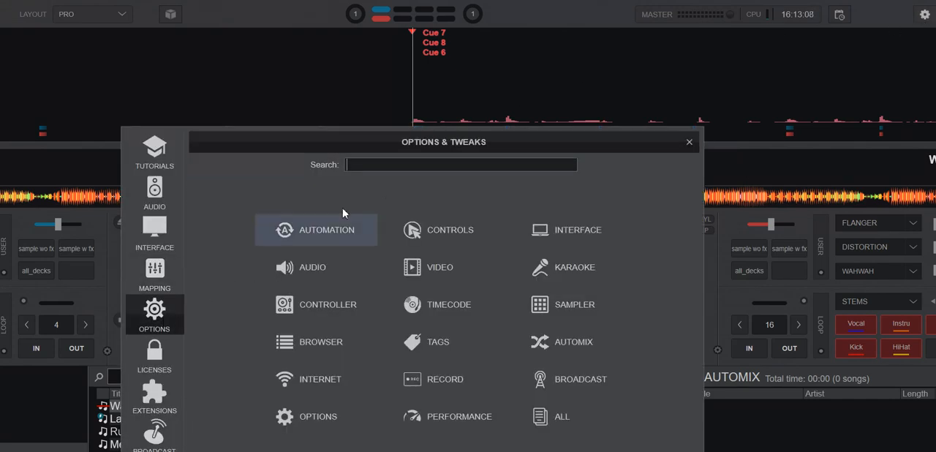
type("zer")
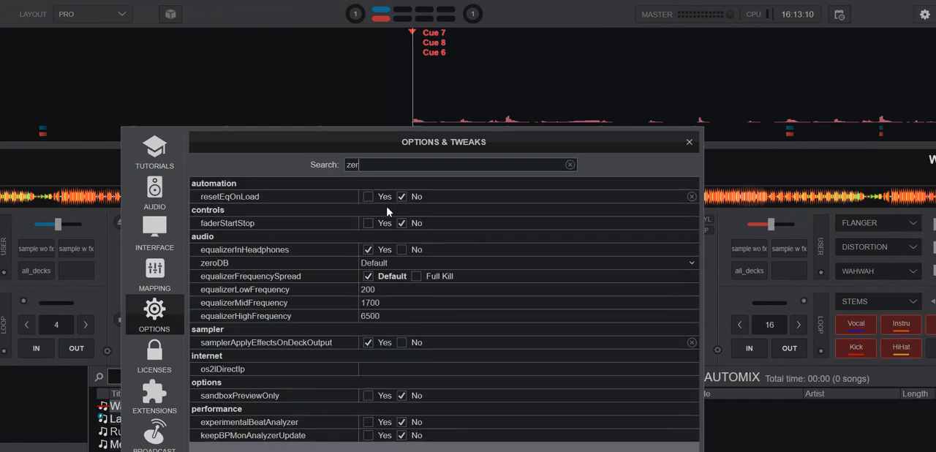
type("o")
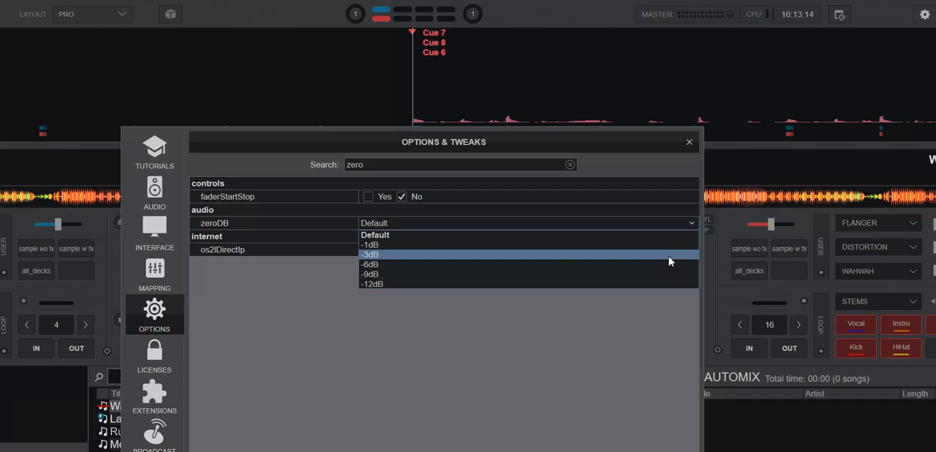
left_click(368, 255)
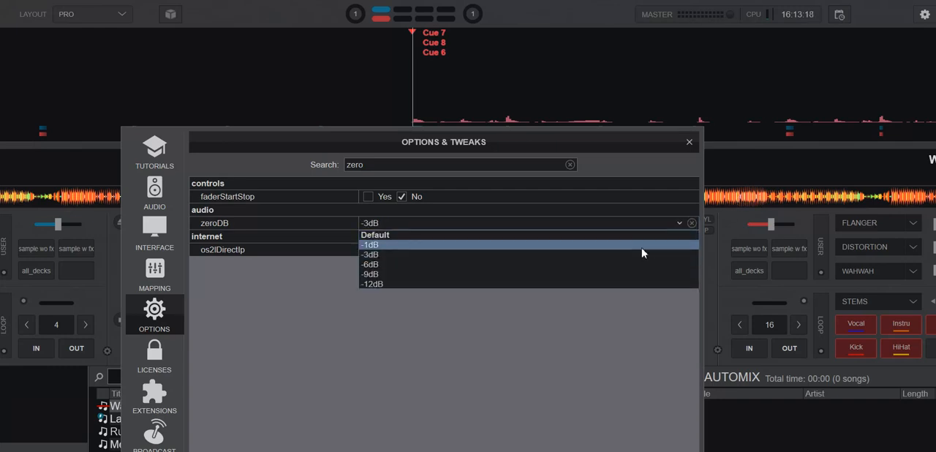
left_click(371, 244)
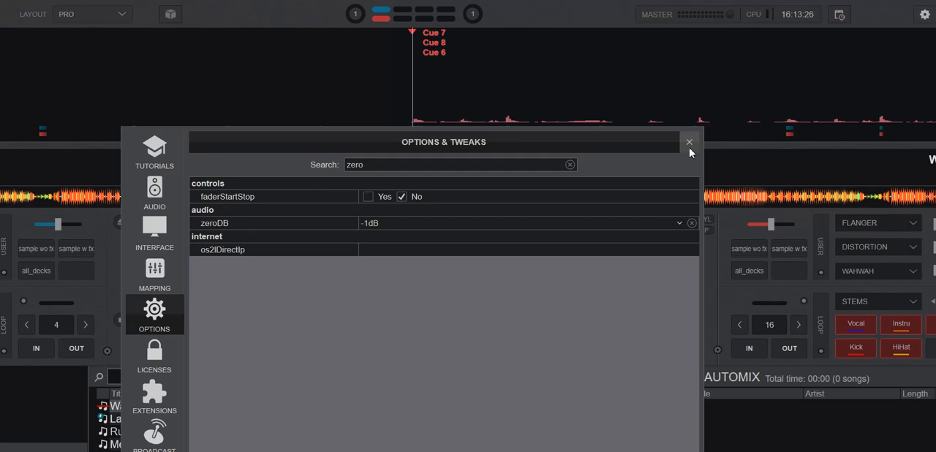
left_click(689, 140)
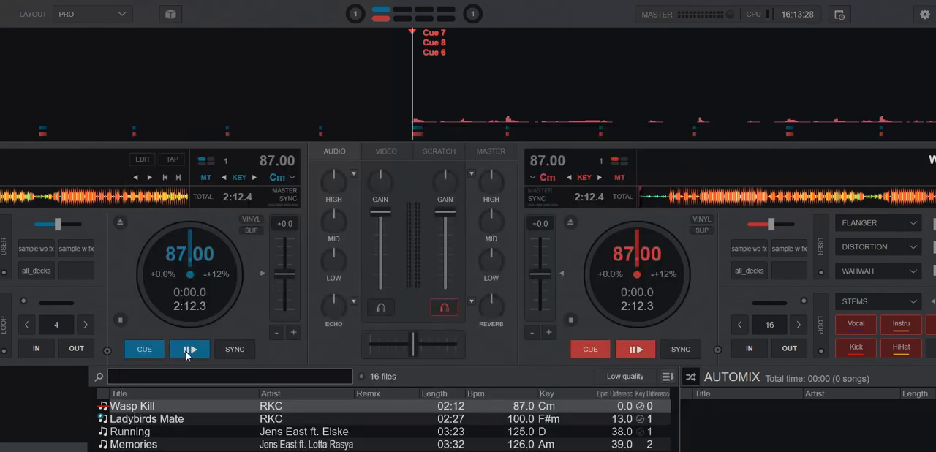
Step: Start Wasp Kill playing on deck 1 so both decks run at 87 BPM
left_click(190, 349)
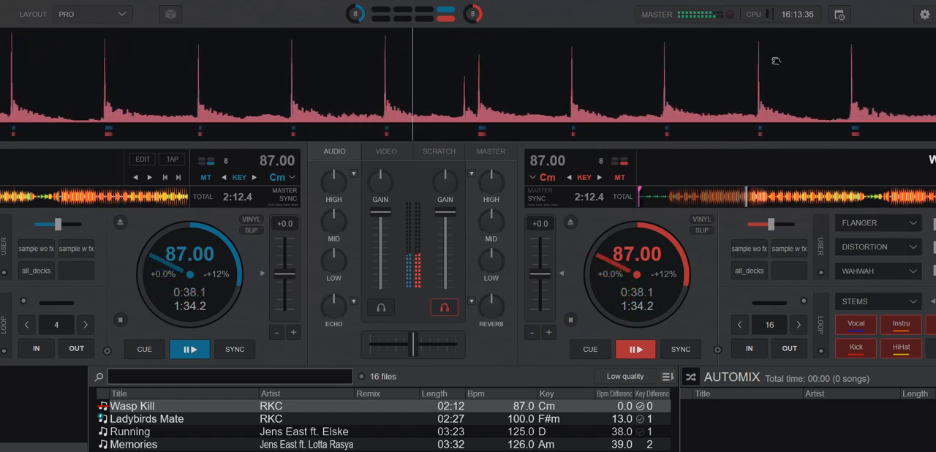
mouse_move(716, 15)
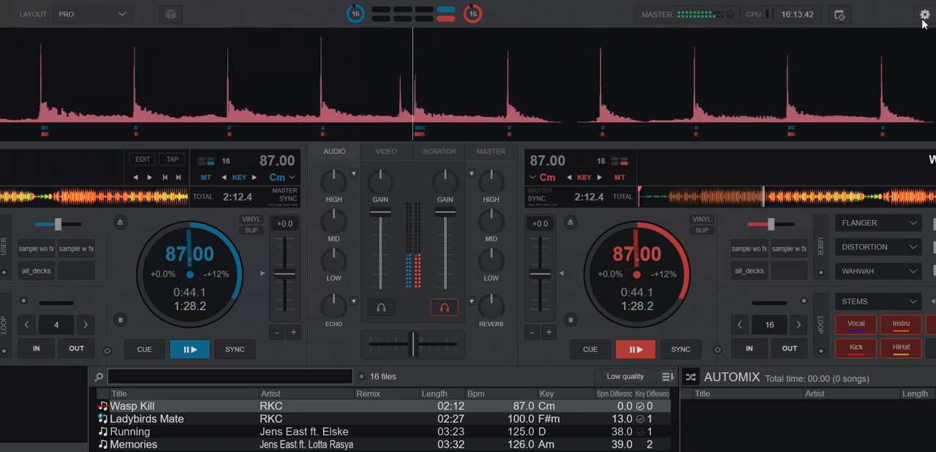
Step: Search the options for 'zer', choose another zeroDB headroom level and leave settings
left_click(924, 13)
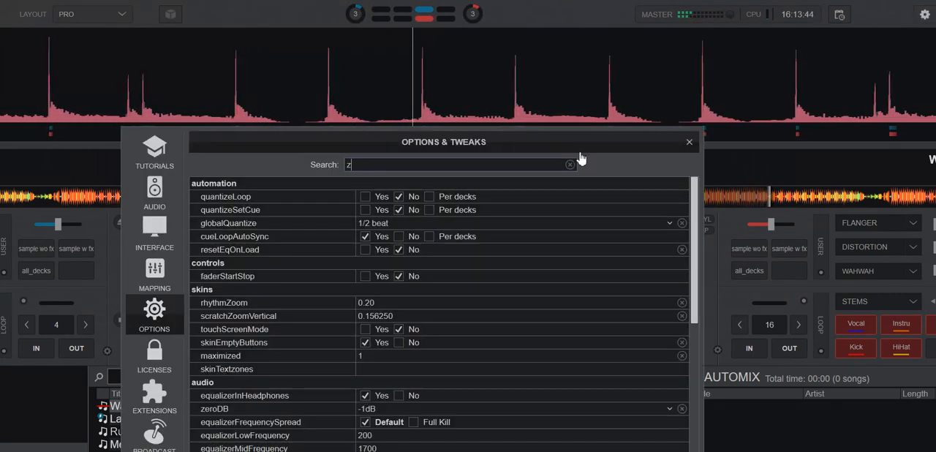
type("er")
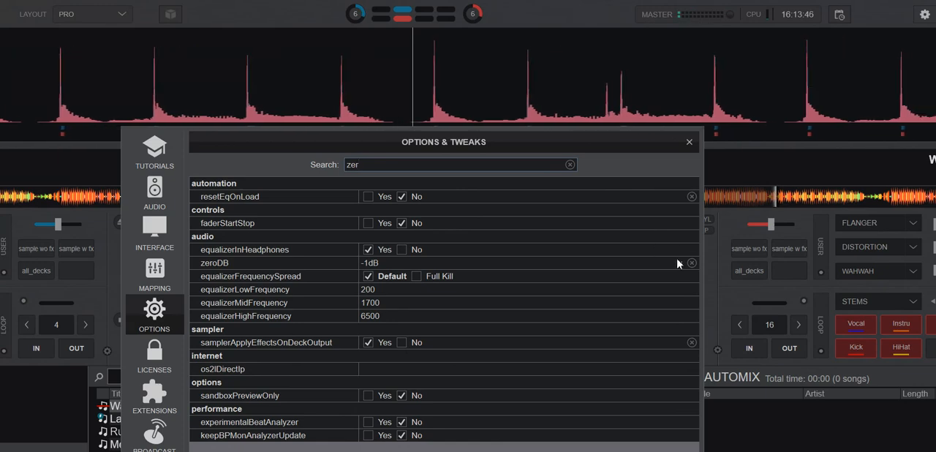
left_click(527, 263)
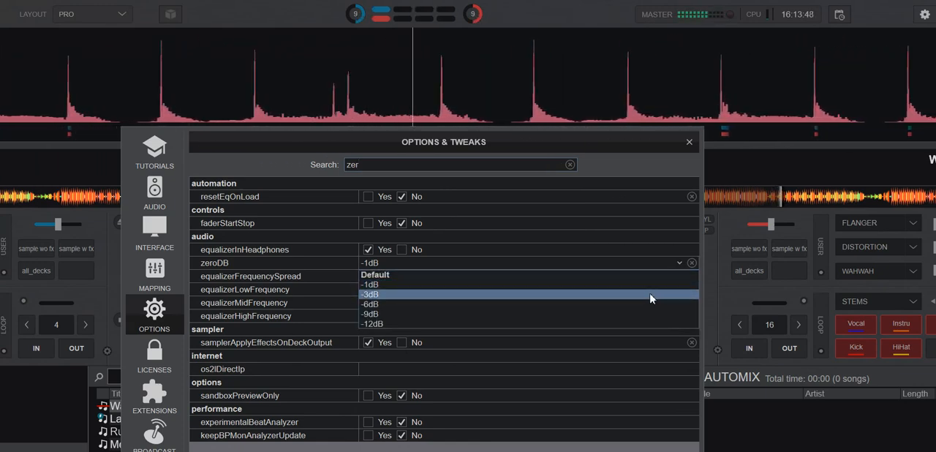
left_click(689, 140)
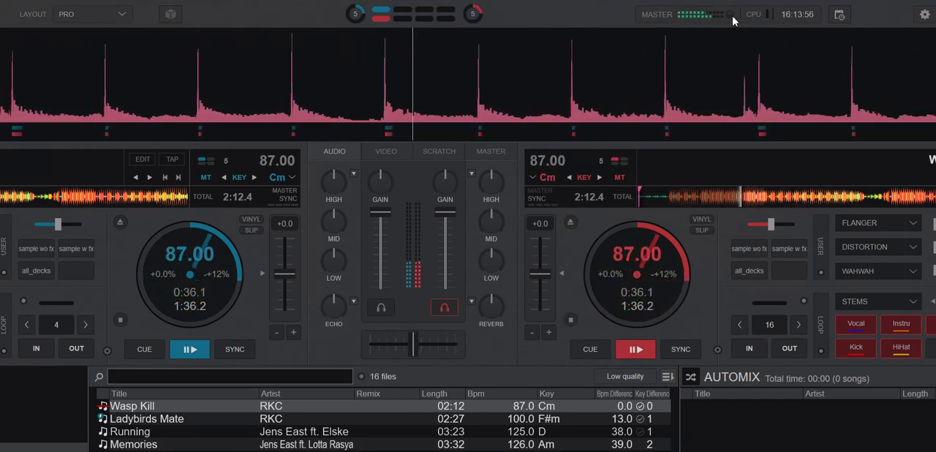
mouse_move(734, 20)
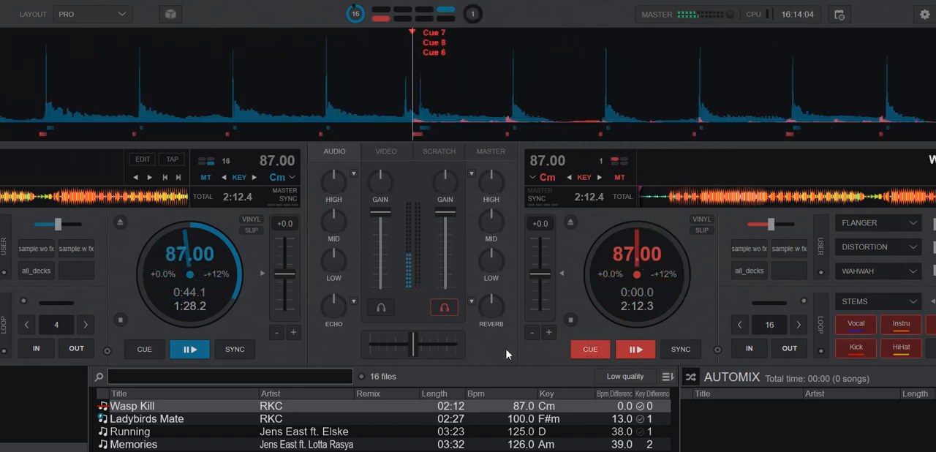
Step: Stop playback and return Wasp Kill to its start on both decks
left_click(144, 348)
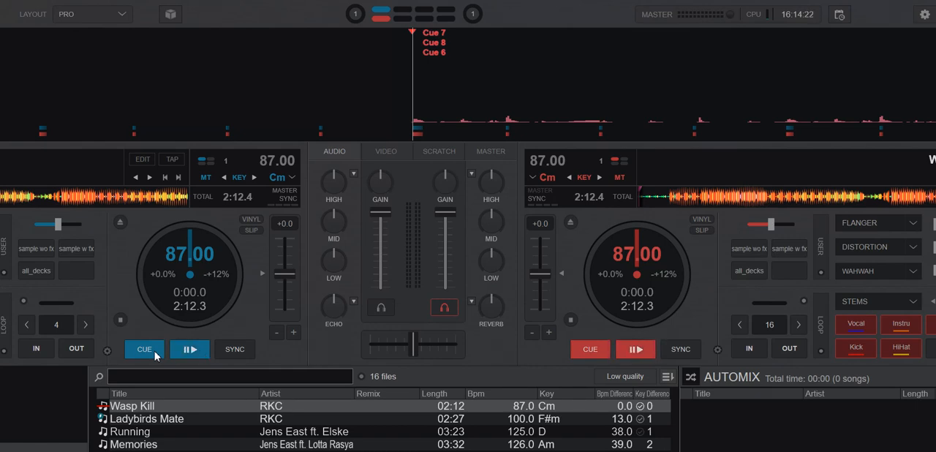
left_click(190, 348)
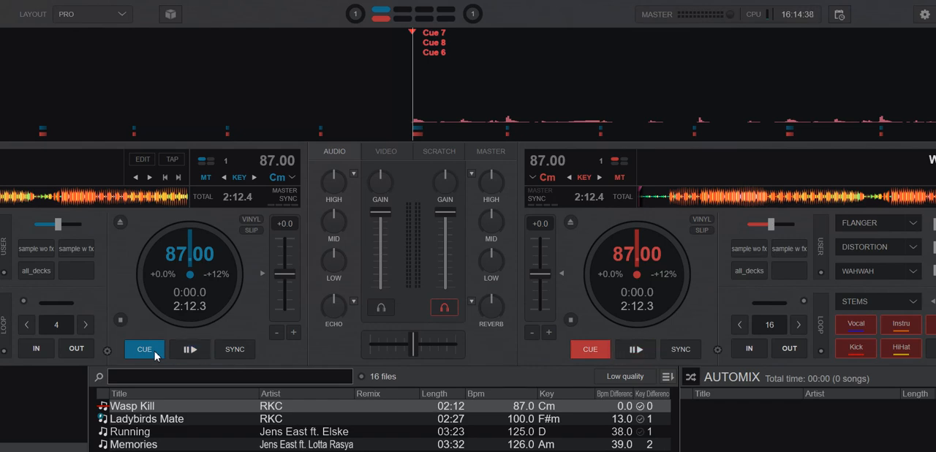
Step: Show the master output controls, confirming master volume at 100%, switching via the channel mixer
left_click(490, 153)
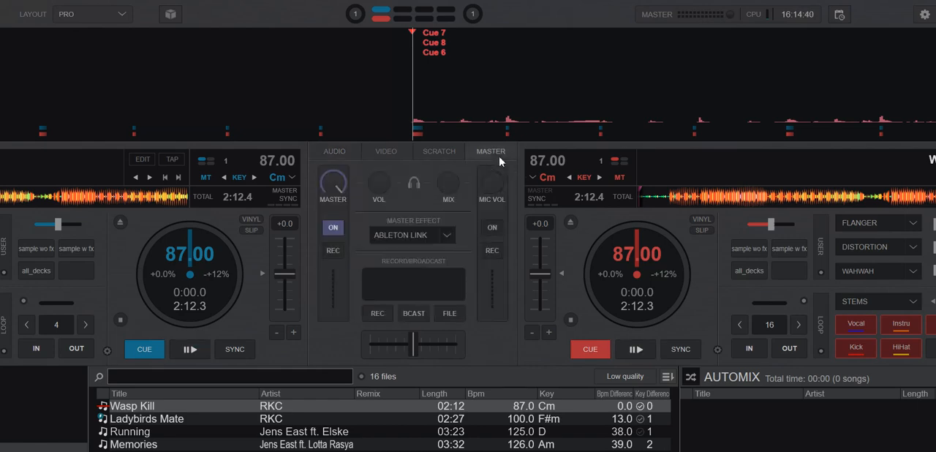
mouse_move(334, 184)
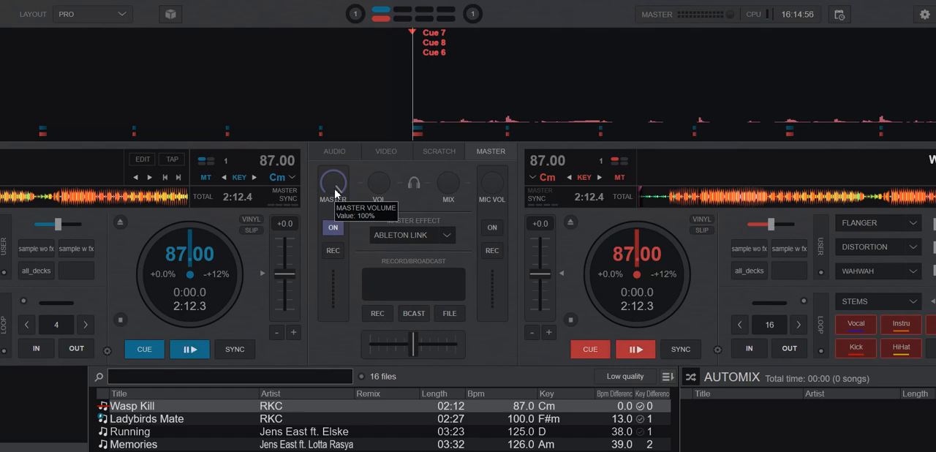
left_click(334, 152)
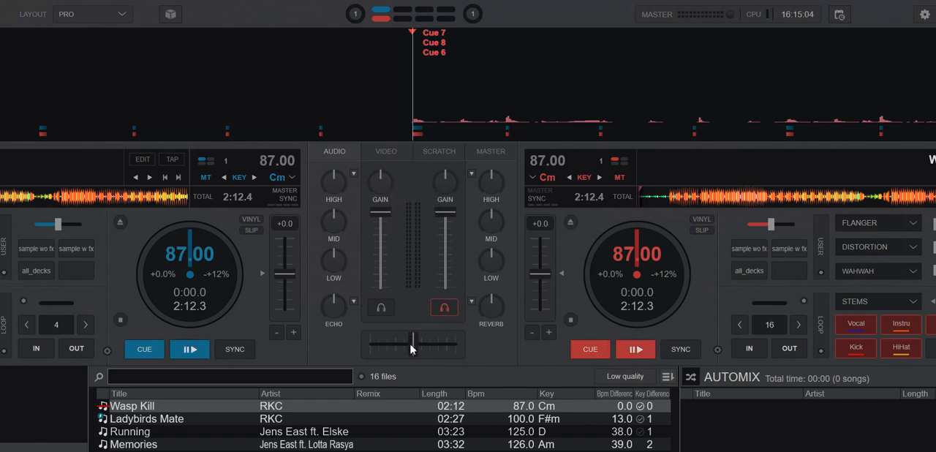
left_click(490, 153)
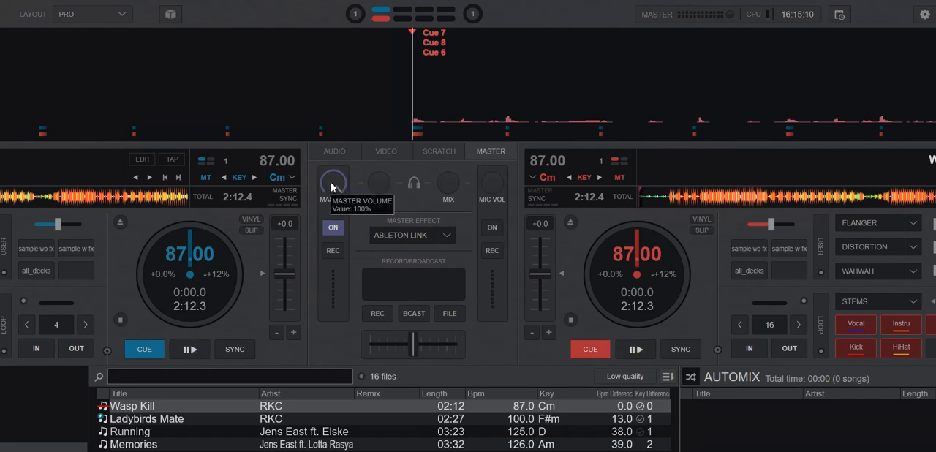
mouse_move(341, 185)
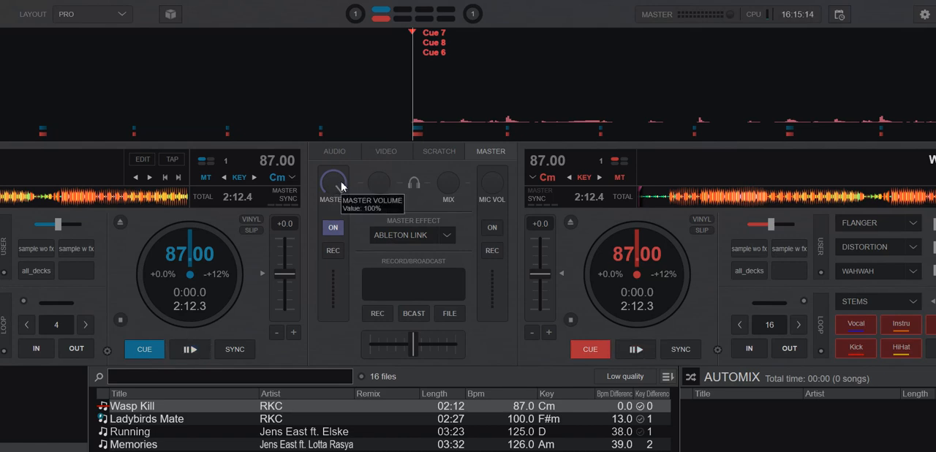
mouse_move(386, 174)
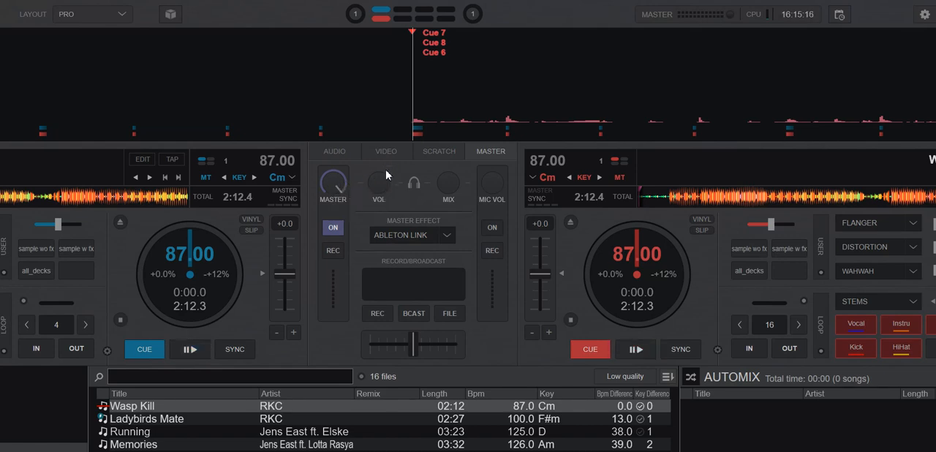
mouse_move(404, 173)
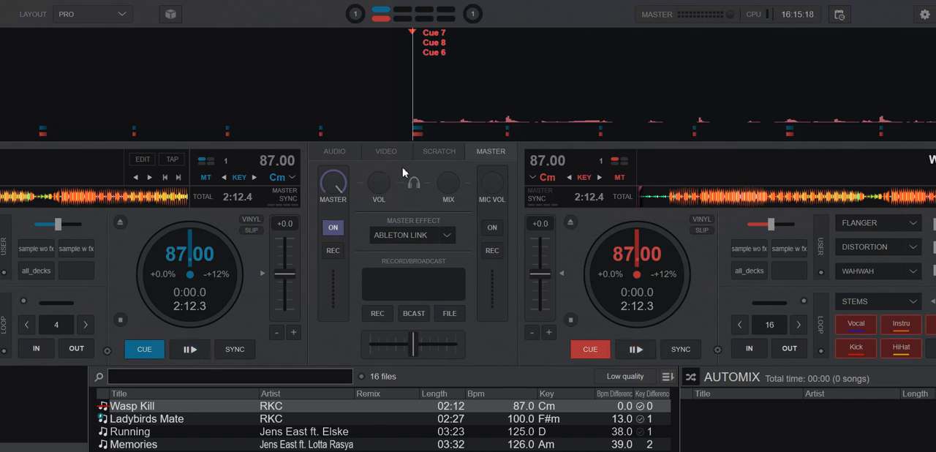